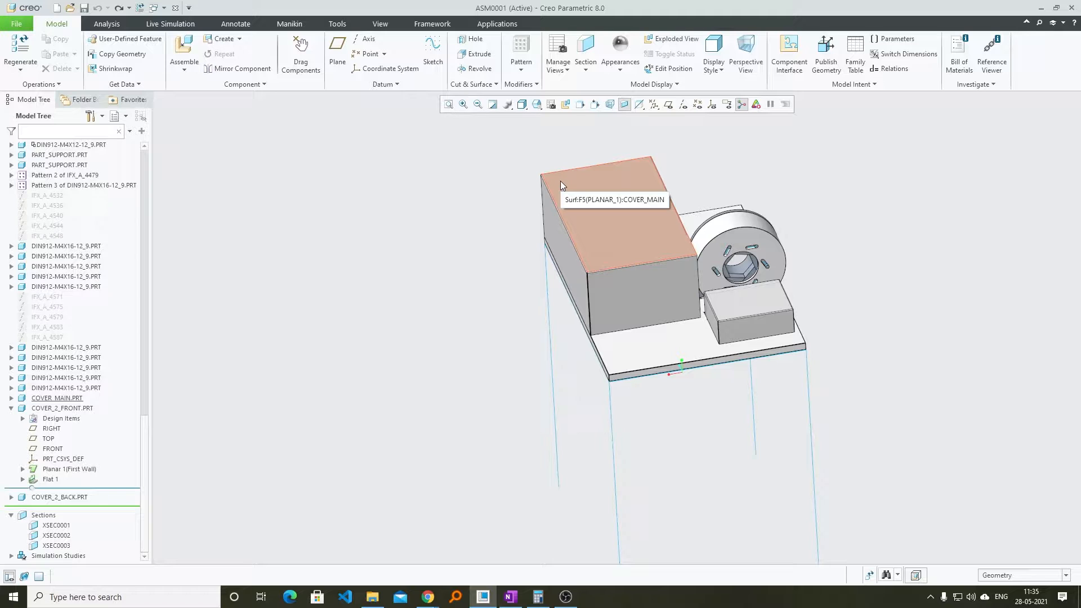
mouse_move(565, 147)
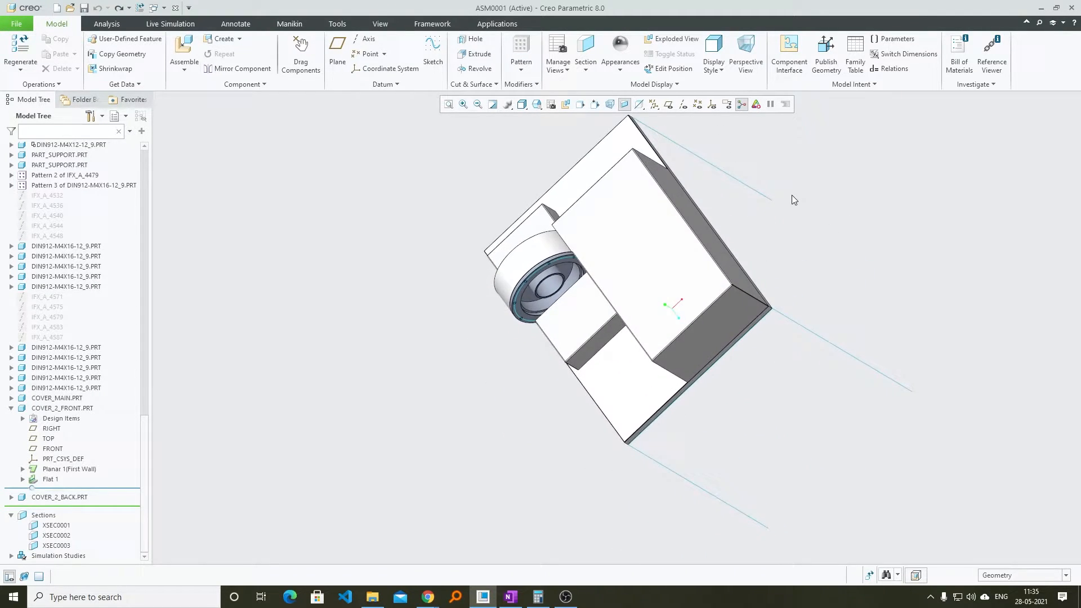
Orbit the table assembly and bring up the Framework design tools
drag(792, 200, 607, 282)
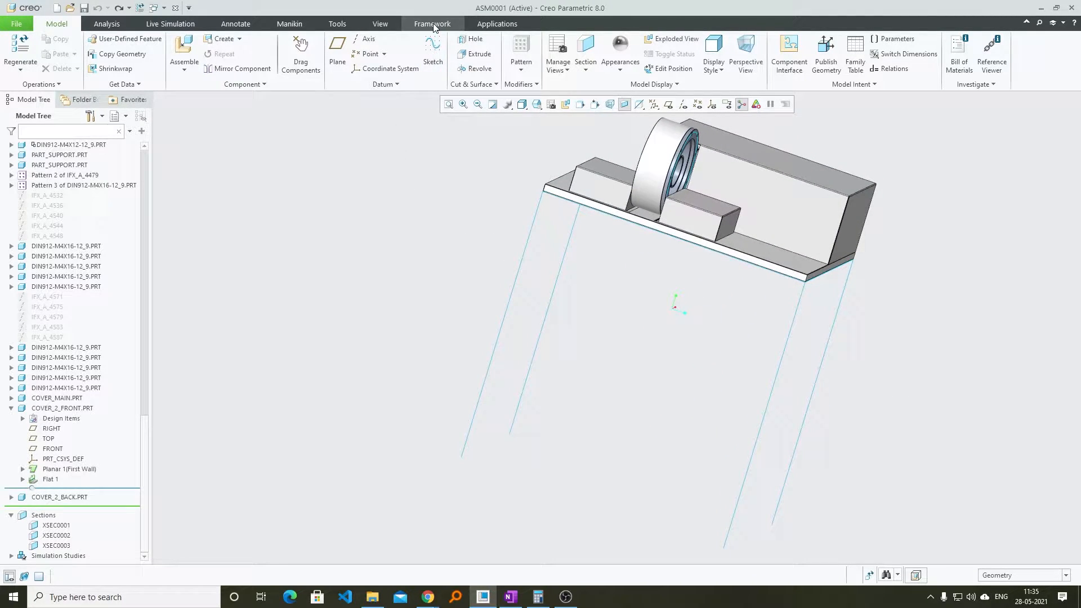
click(432, 23)
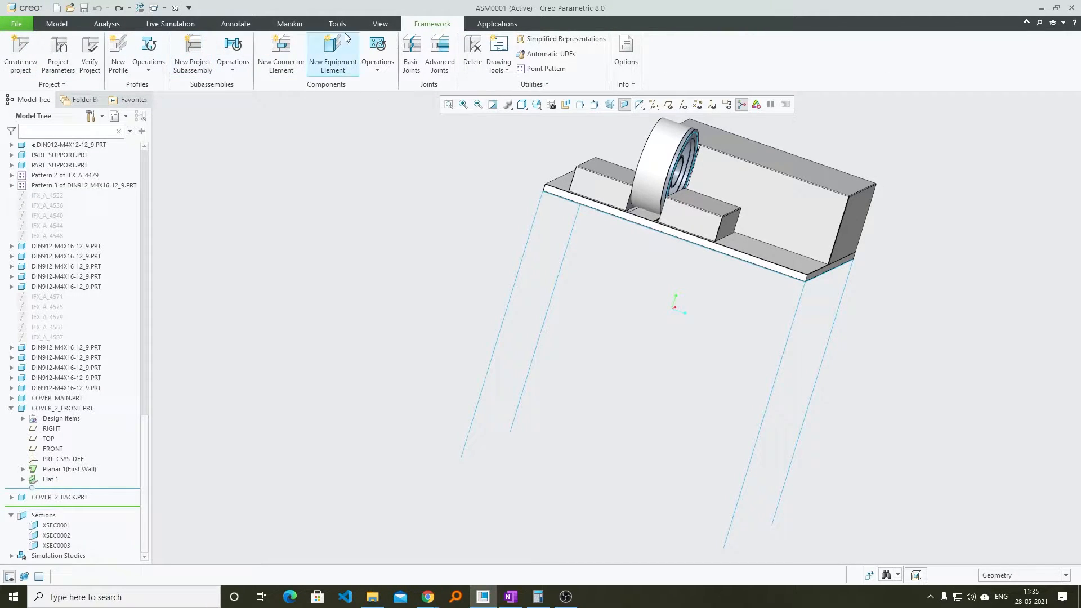
mouse_move(274, 166)
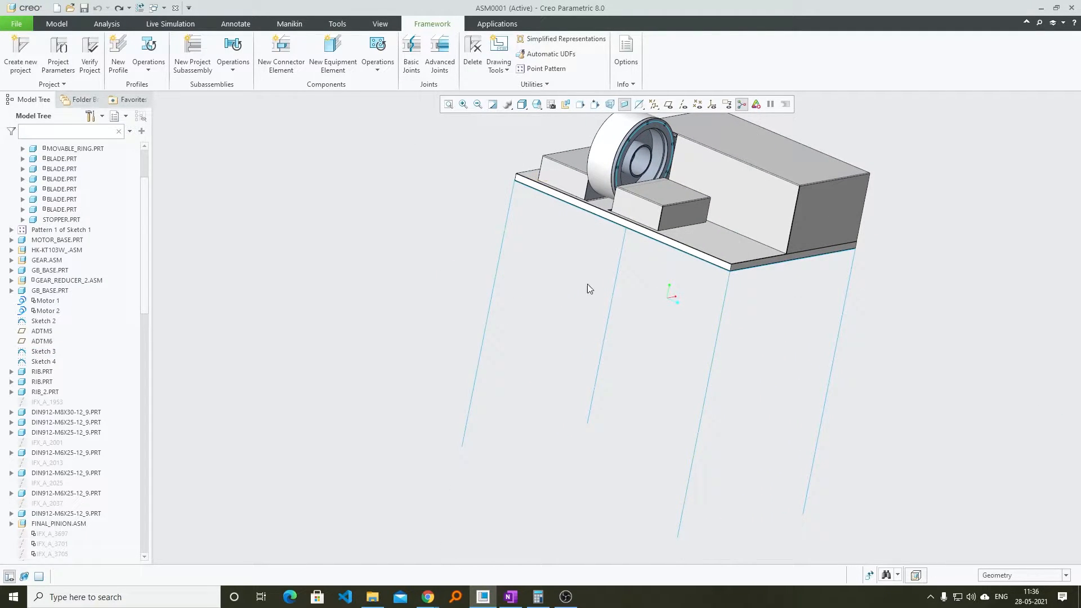
click(43, 351)
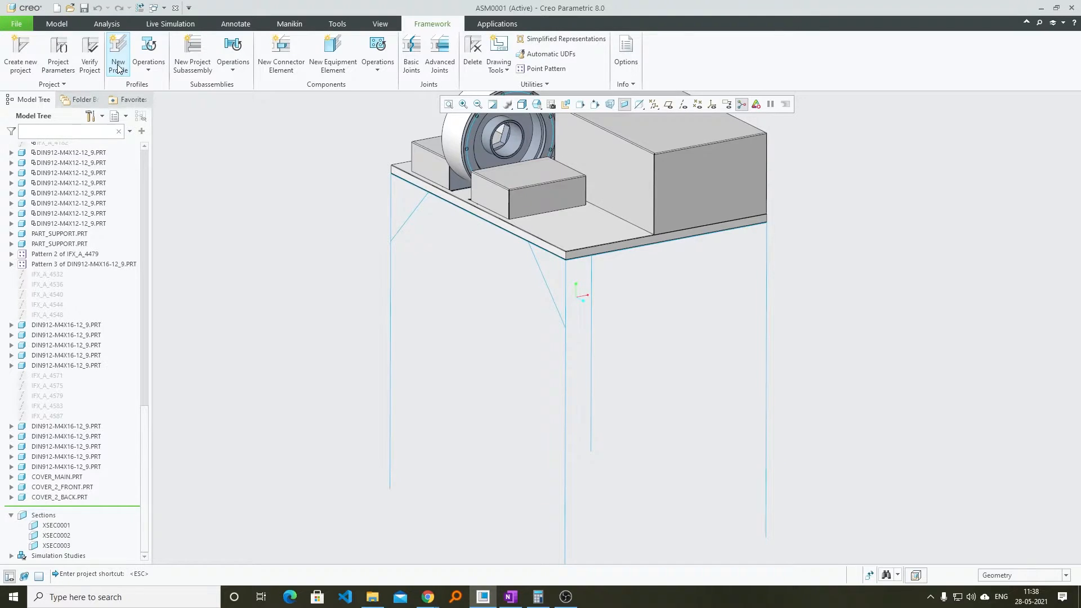
Start a new profile and browse the library to BOSCH > PROFILES 10 for p_40x40_l
click(117, 53)
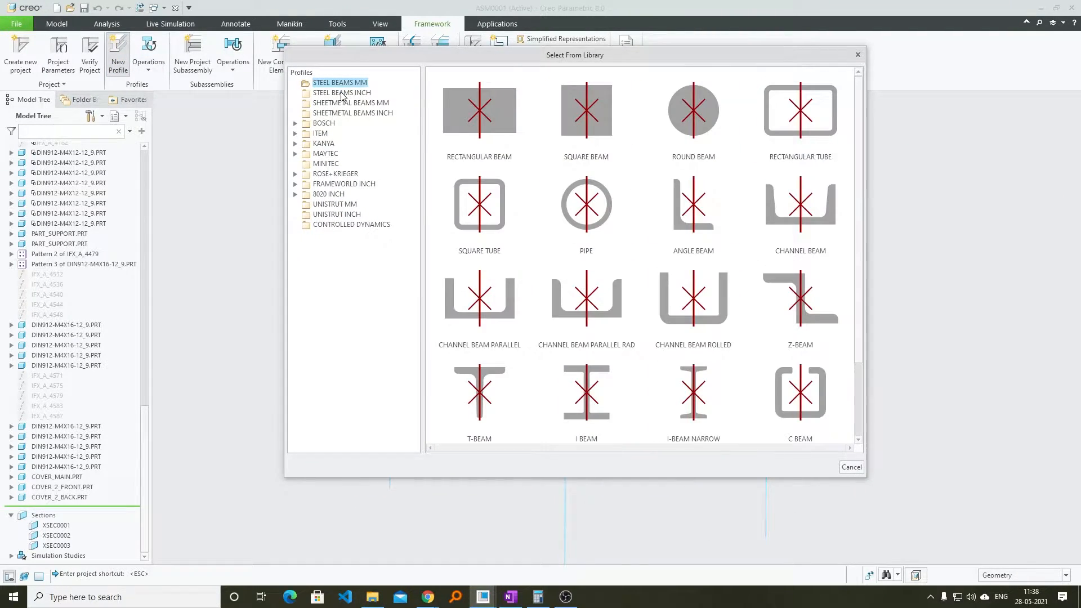
click(341, 93)
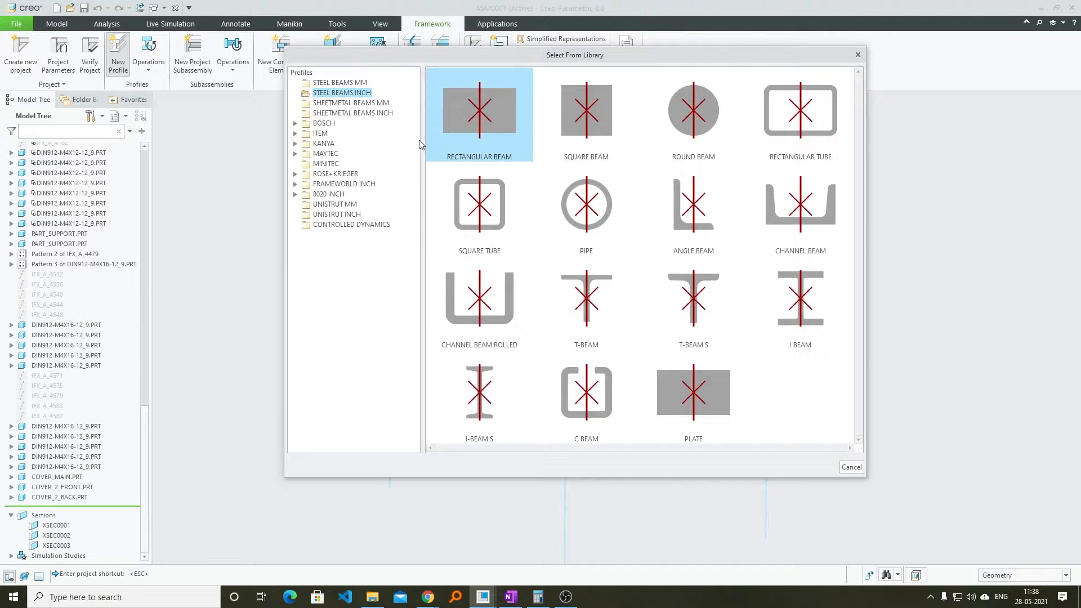
click(585, 202)
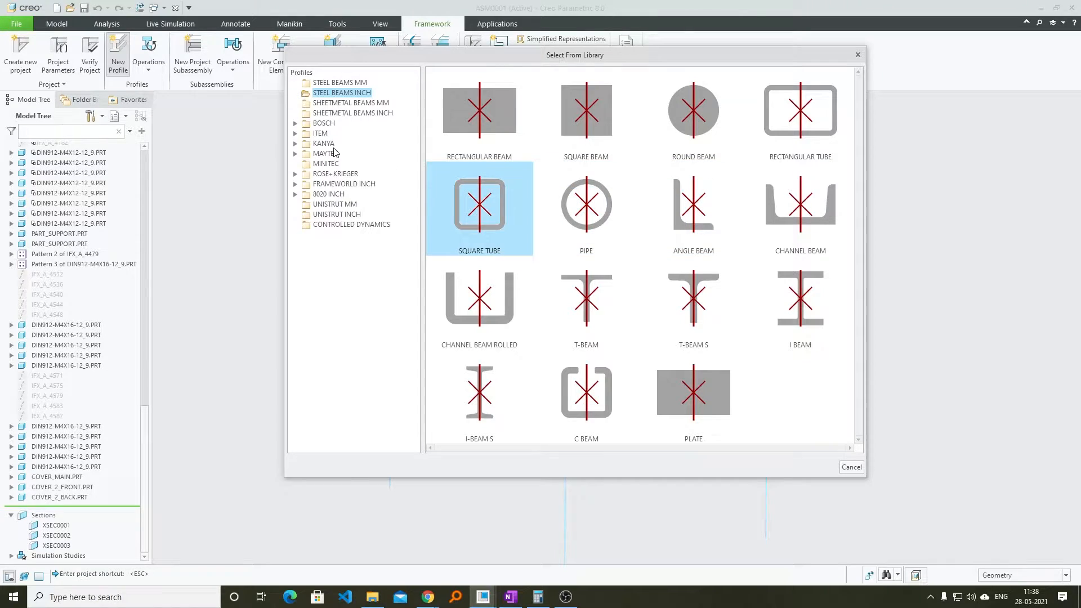
click(295, 123)
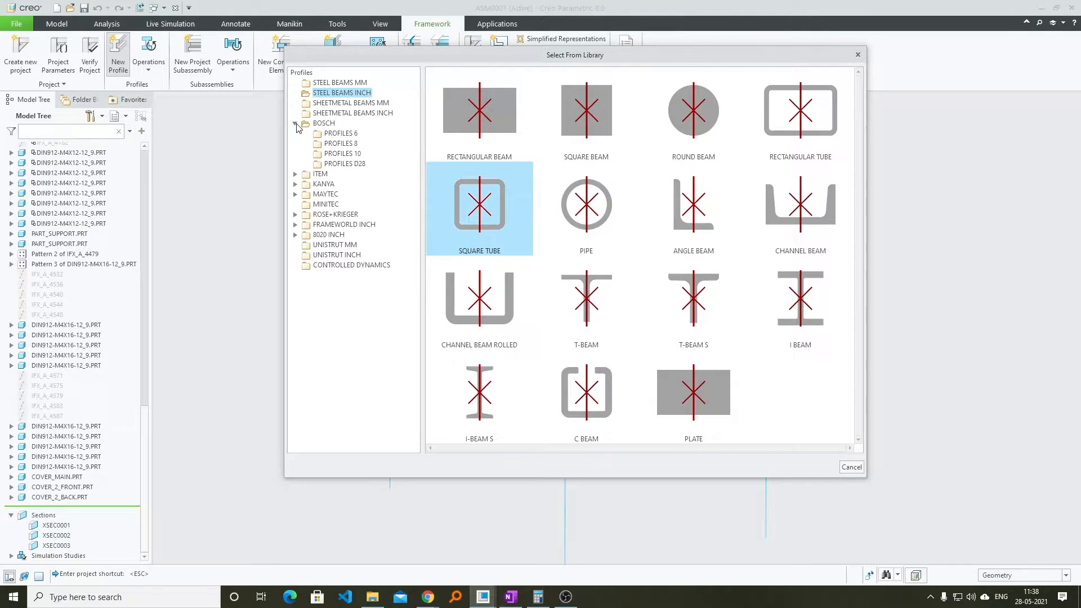
click(343, 153)
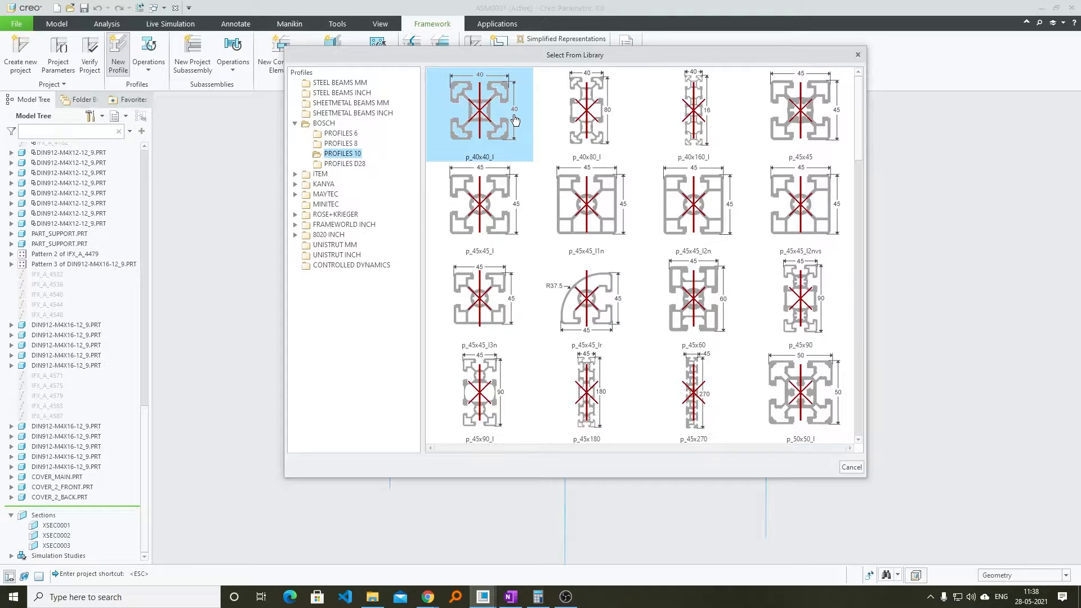
mouse_move(525, 104)
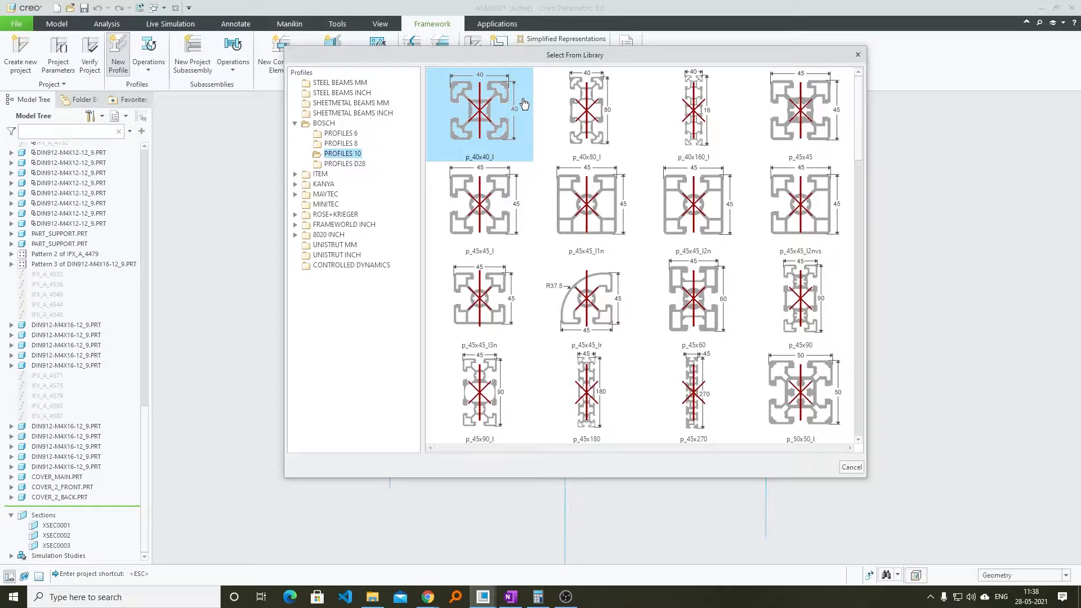
mouse_move(483, 108)
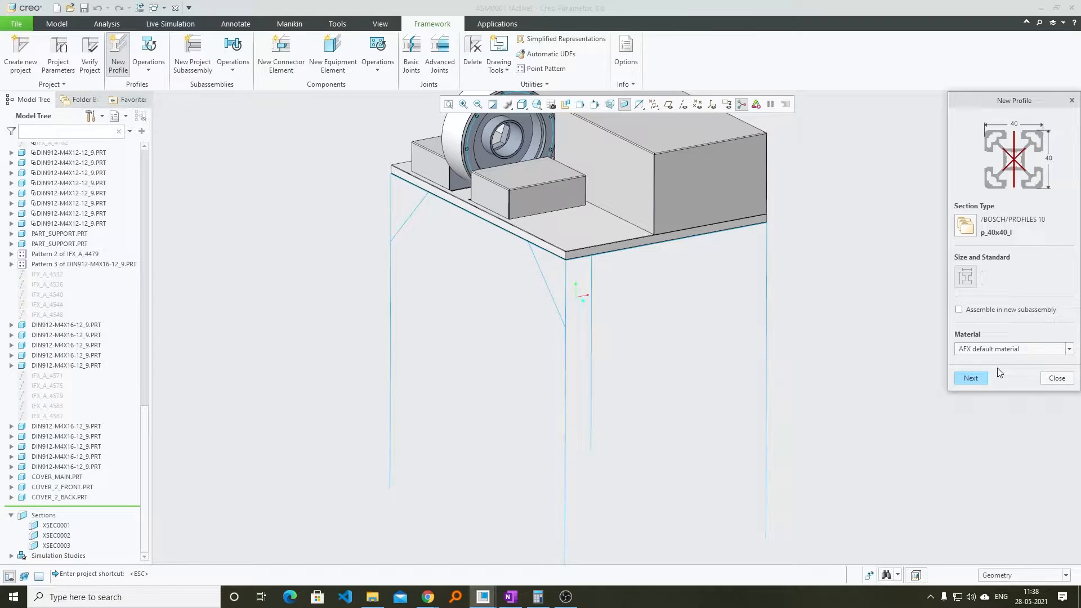
Run the 40x40 profile down the first leg line, anchored at its bottom-left corner
click(970, 378)
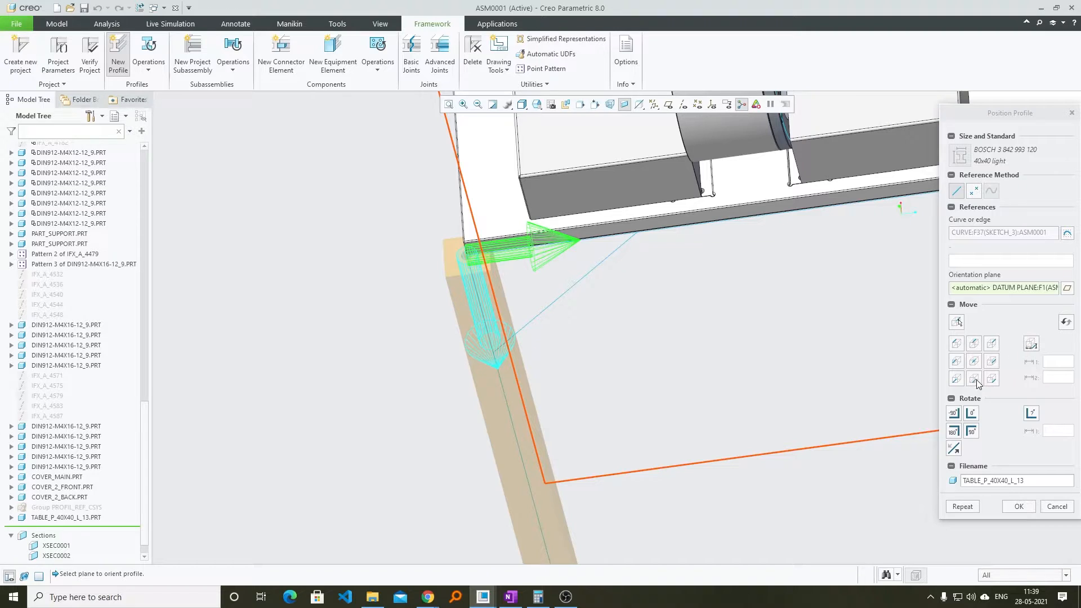
mouse_move(957, 384)
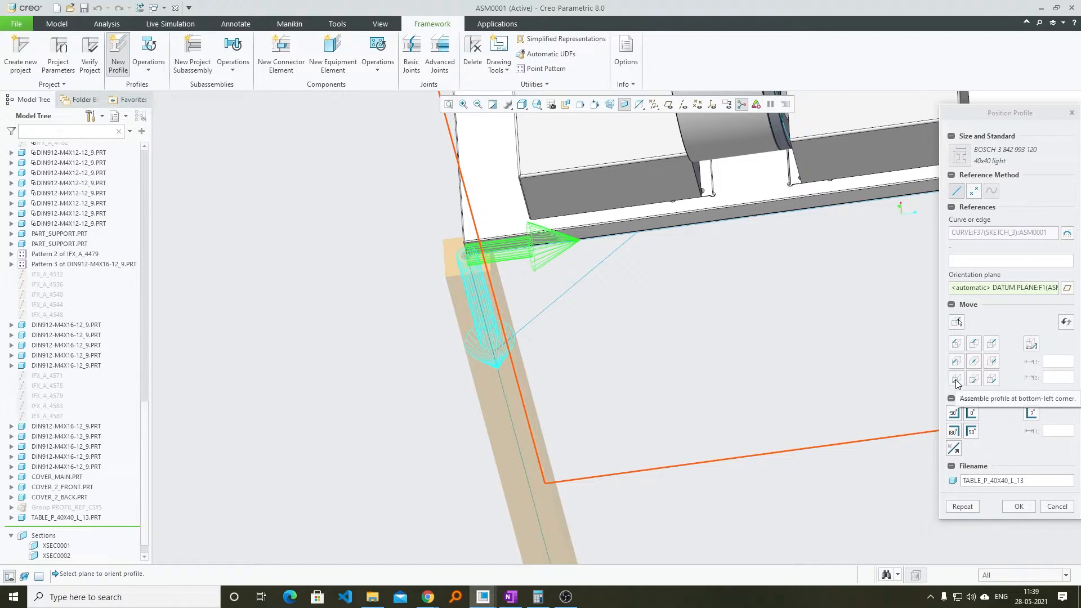
click(955, 378)
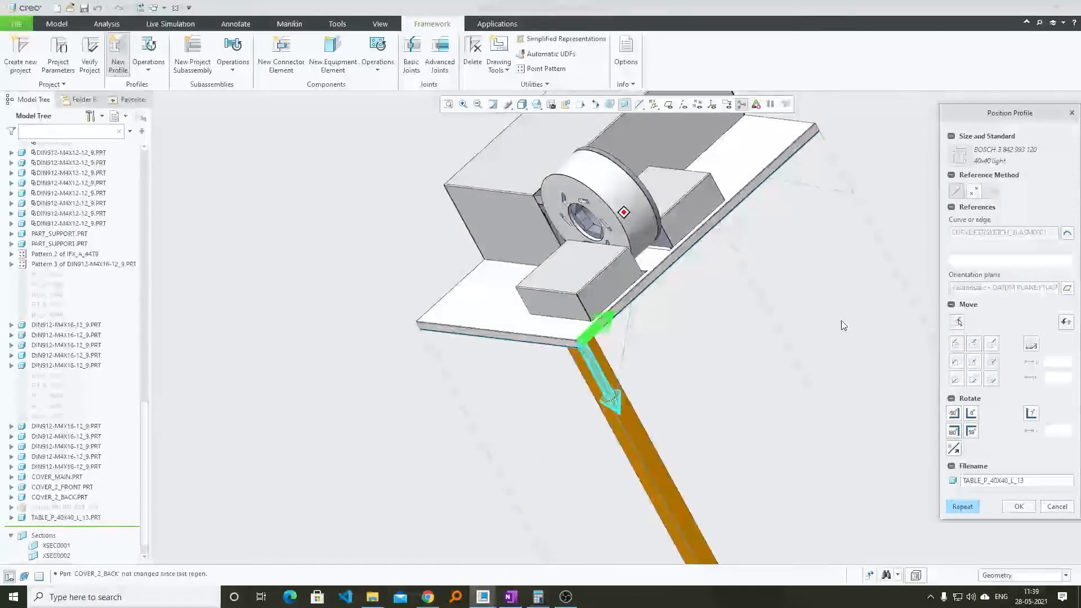
Repeat the 40x40 profile on the remaining legs and the top rails
click(1019, 506)
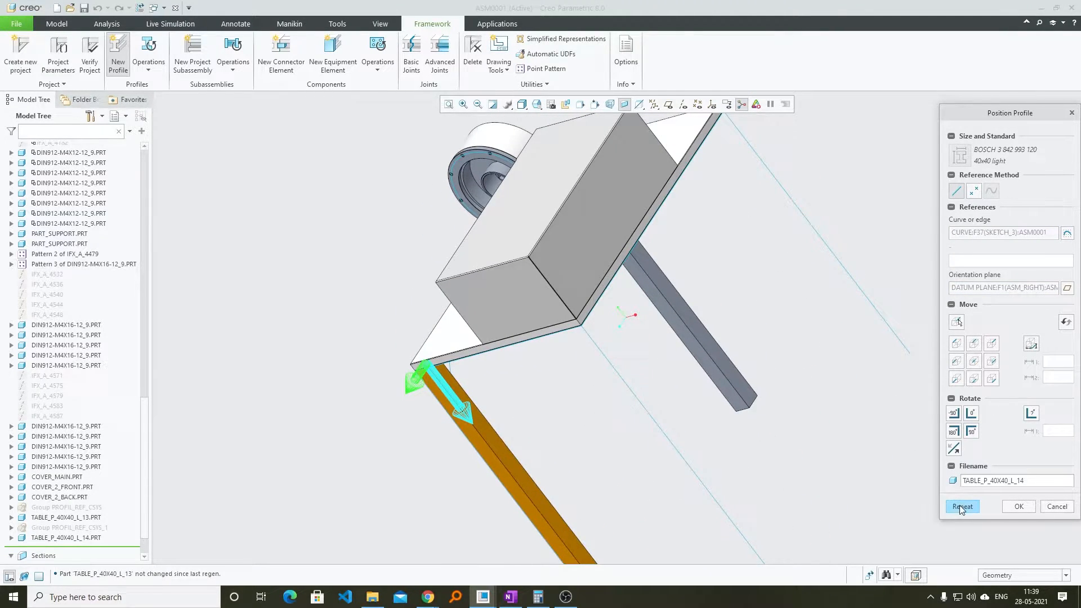
click(962, 506)
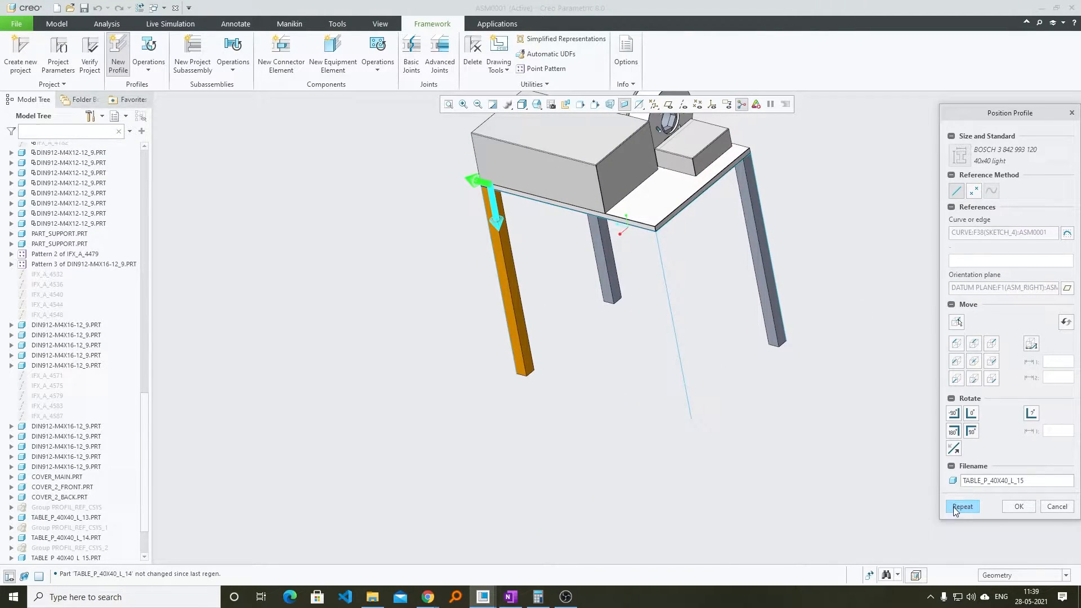
click(961, 506)
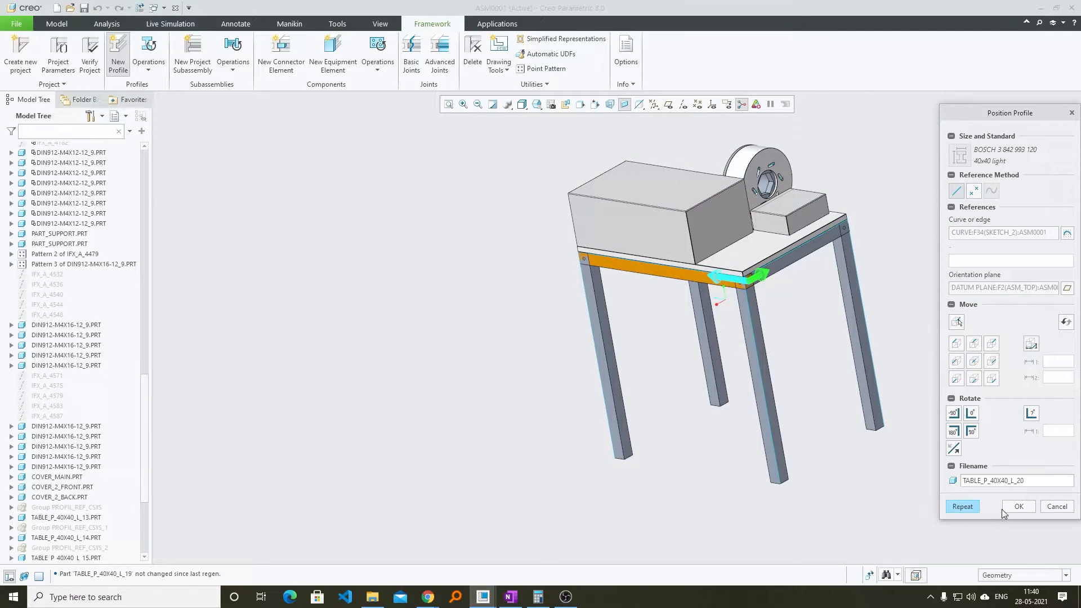
Finish the frame profiles and add datum plane ADTM9 offset 20 from a leg end face
click(1018, 506)
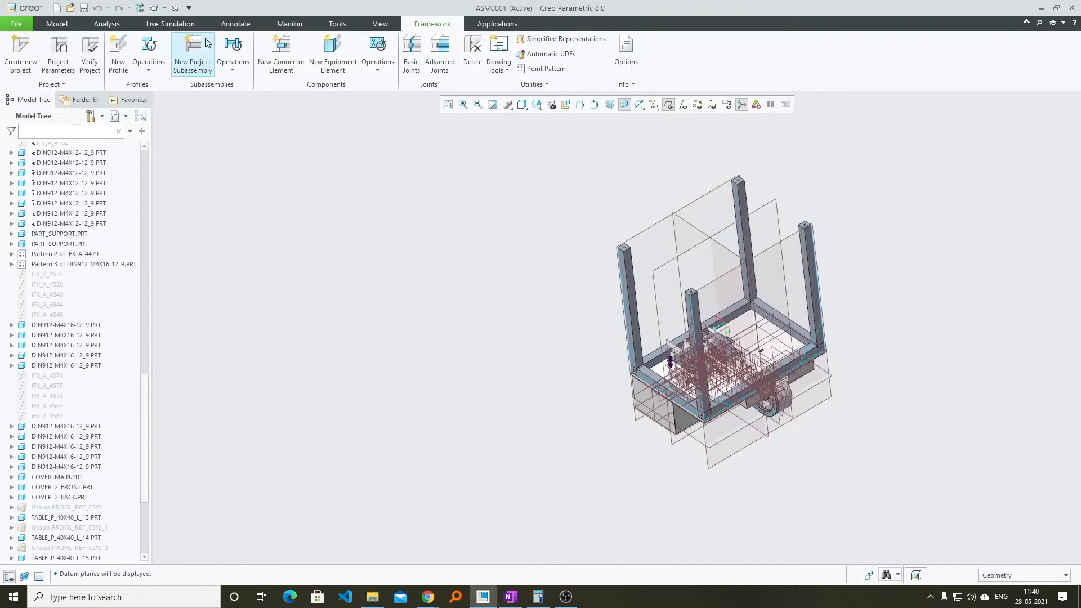
click(337, 49)
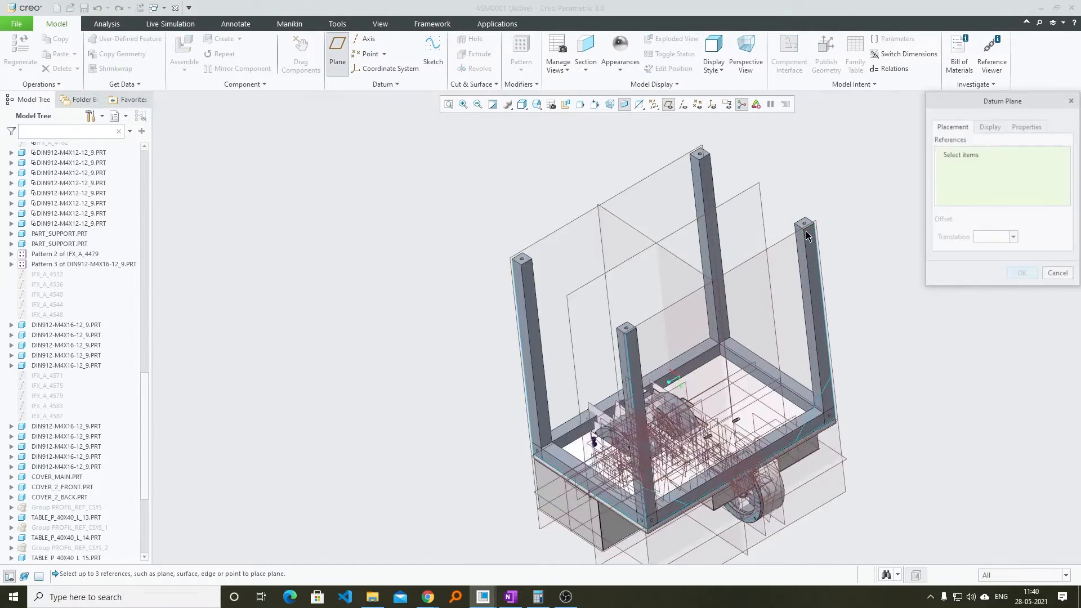
click(802, 219)
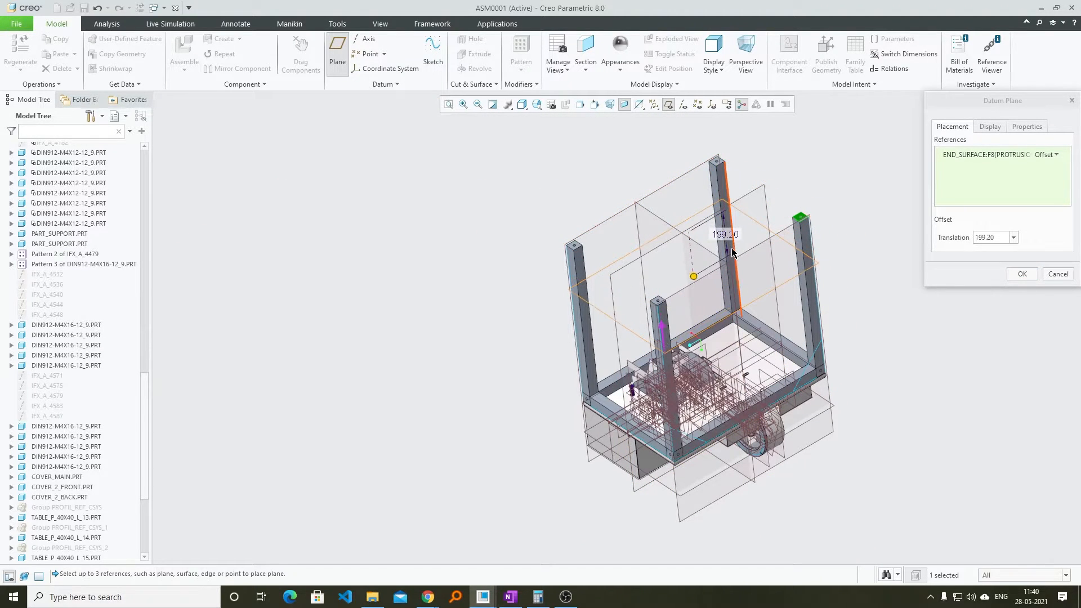
text(20.00)
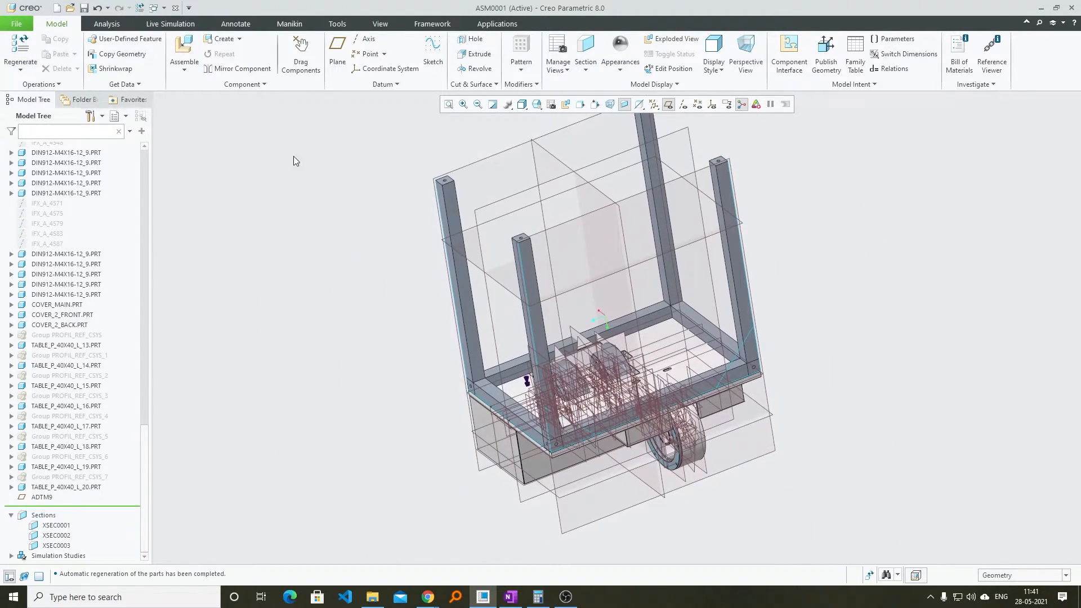
Sketch on ADTM9 a rectangle of lines joining the legs near their lower ends
click(433, 44)
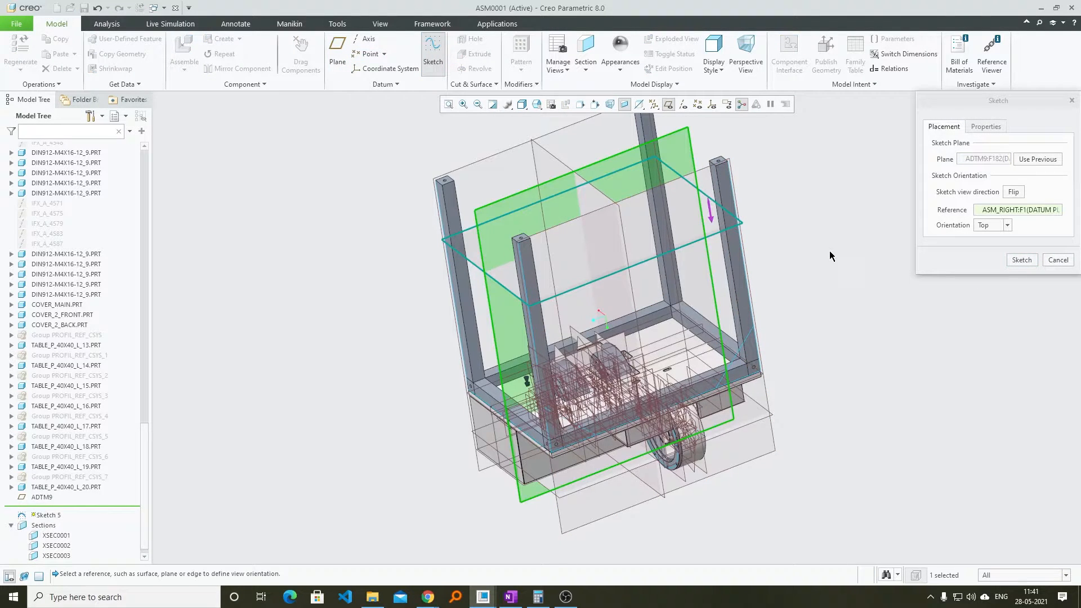
click(1020, 260)
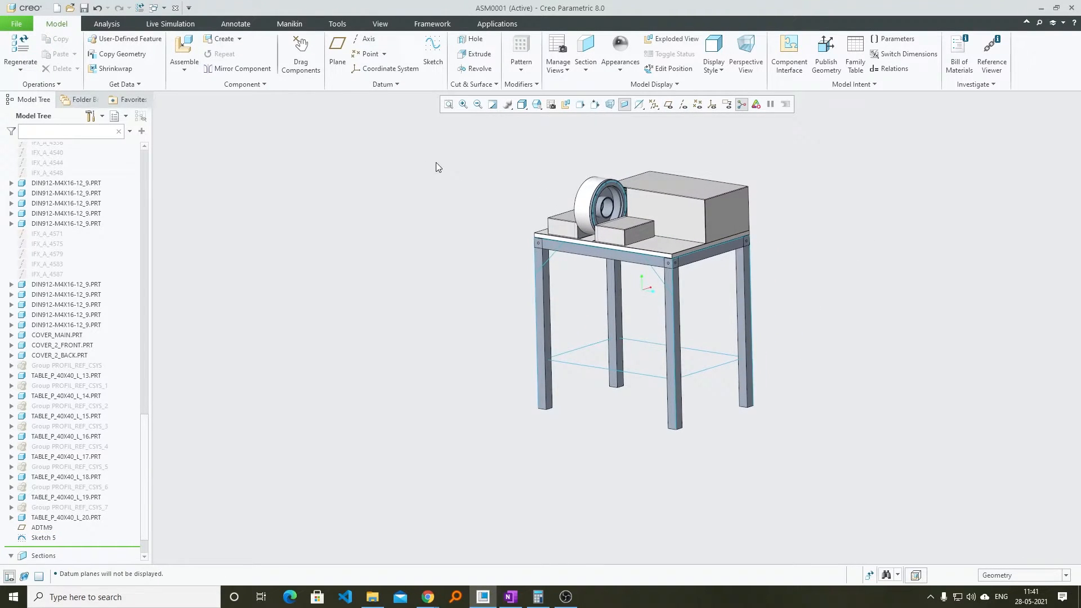
Place 40x40 profiles along the lower rectangle rails joining the legs
click(431, 24)
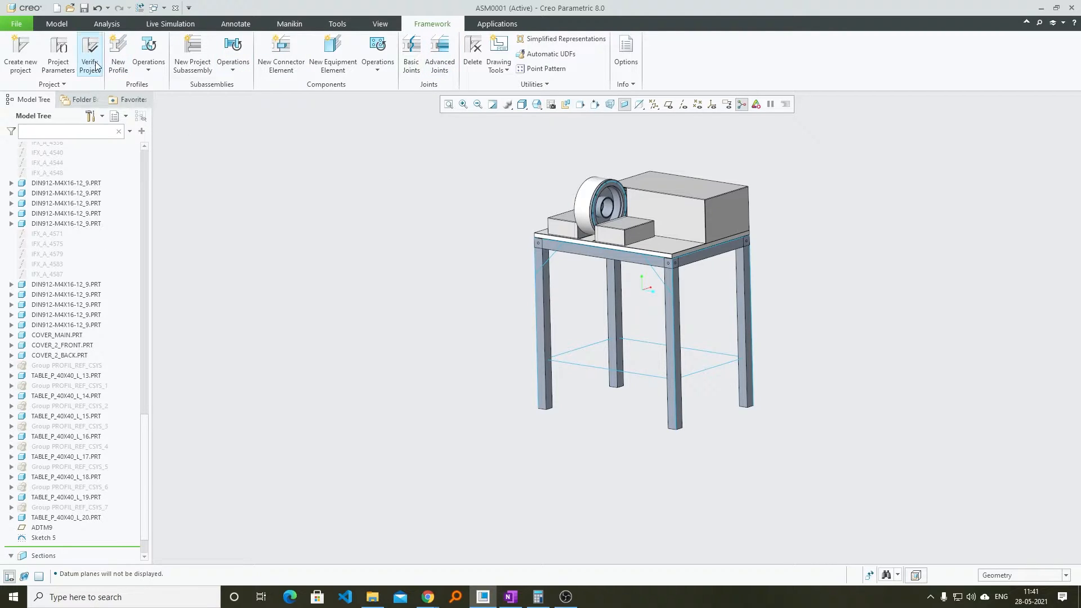
click(117, 55)
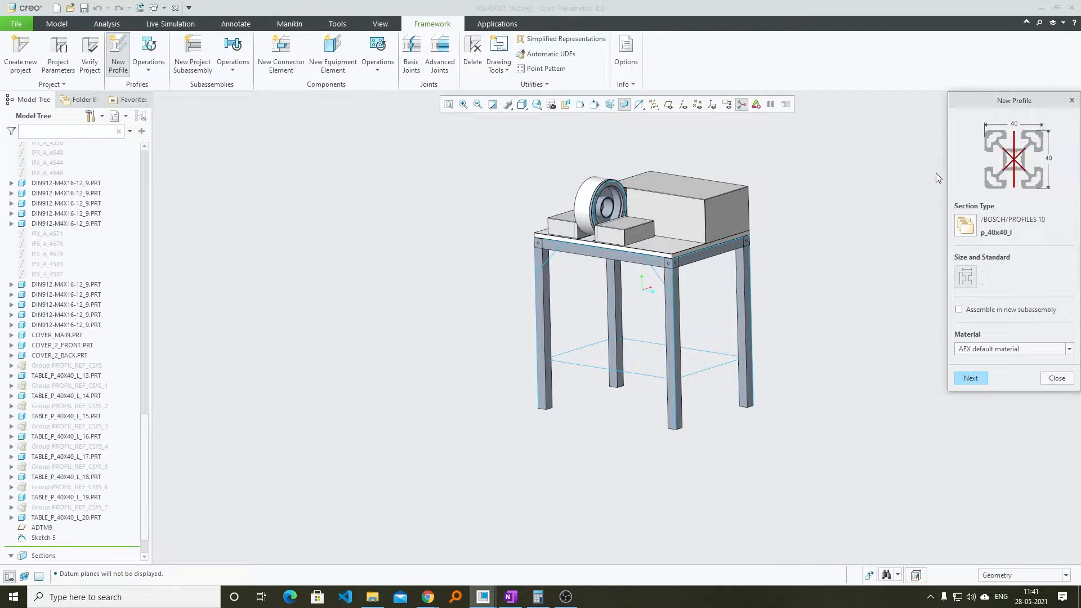
click(969, 378)
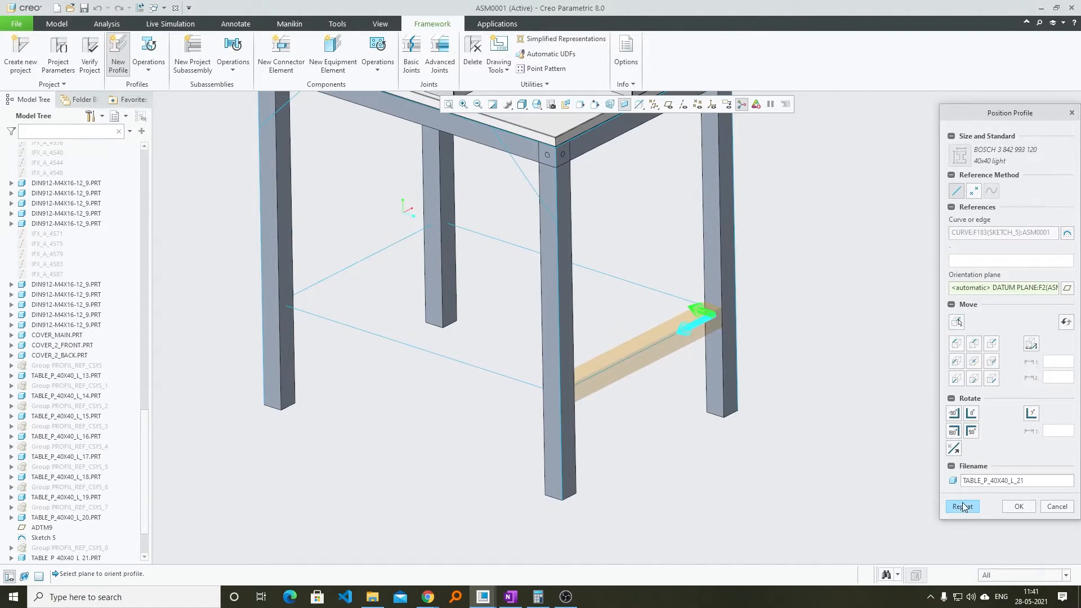
click(960, 506)
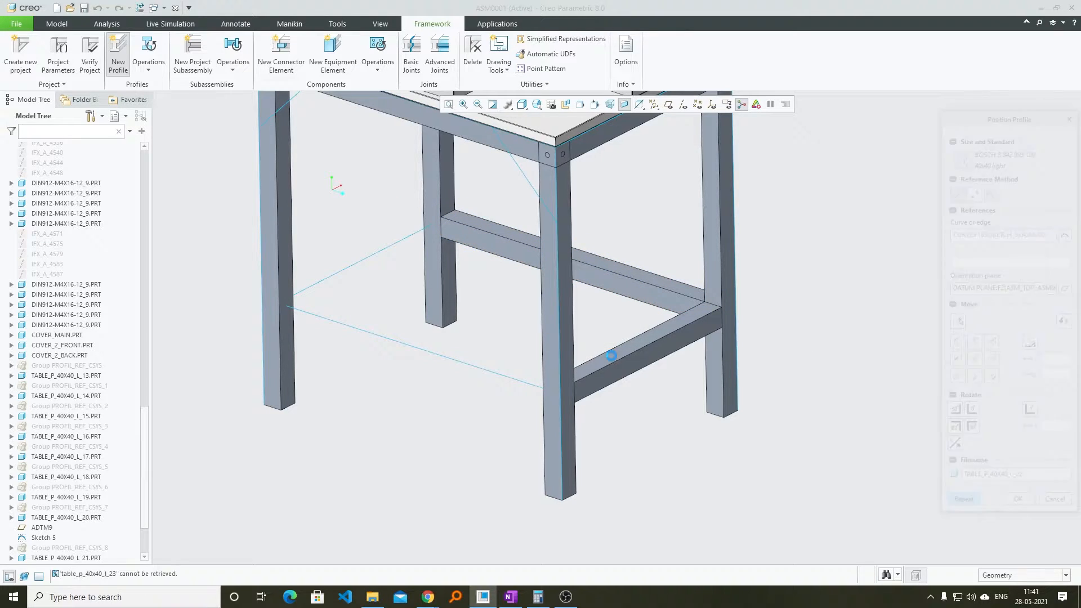
Add diagonal rib profiles on their sketch curves, orient and shift them, and confirm
click(610, 356)
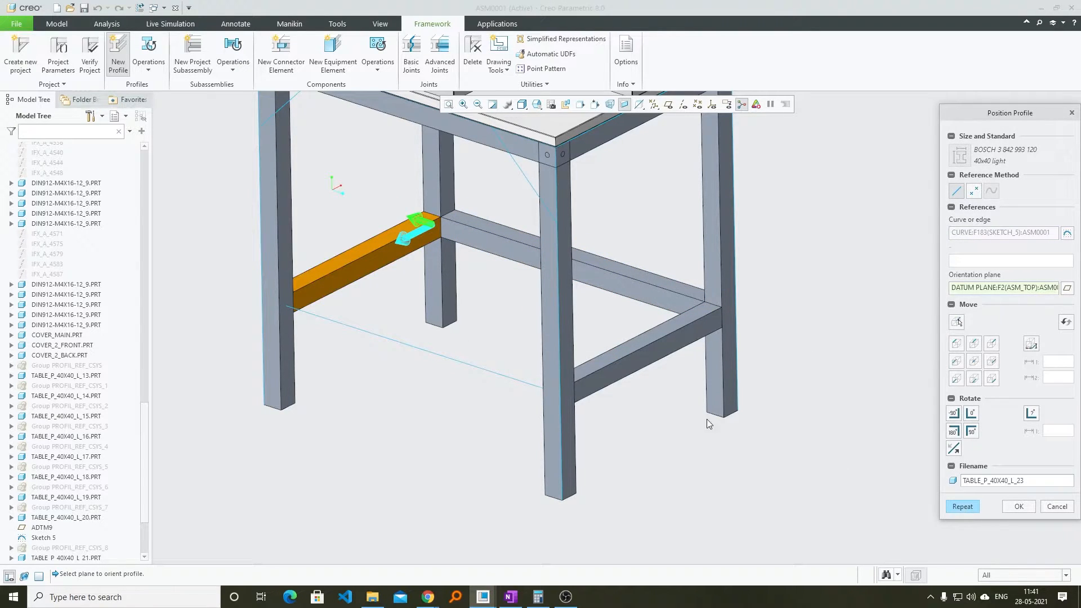
click(962, 506)
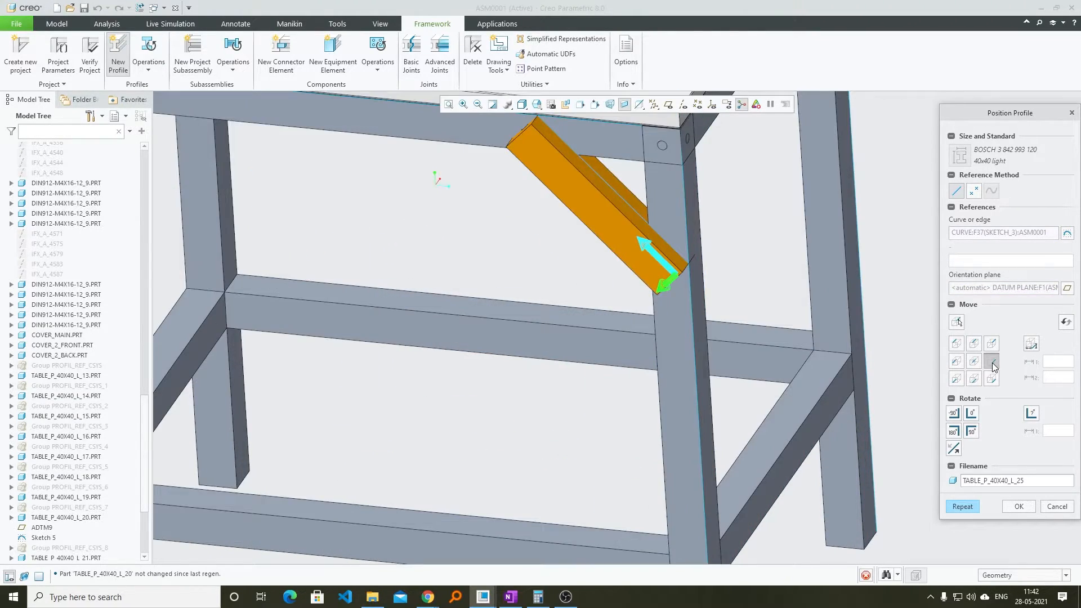
click(957, 362)
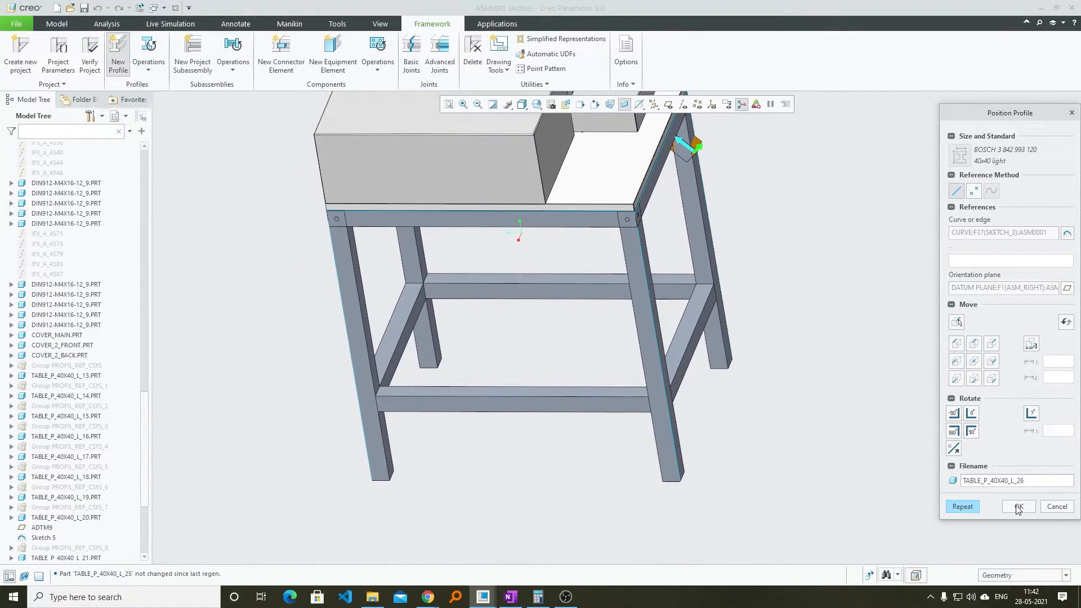
click(1017, 506)
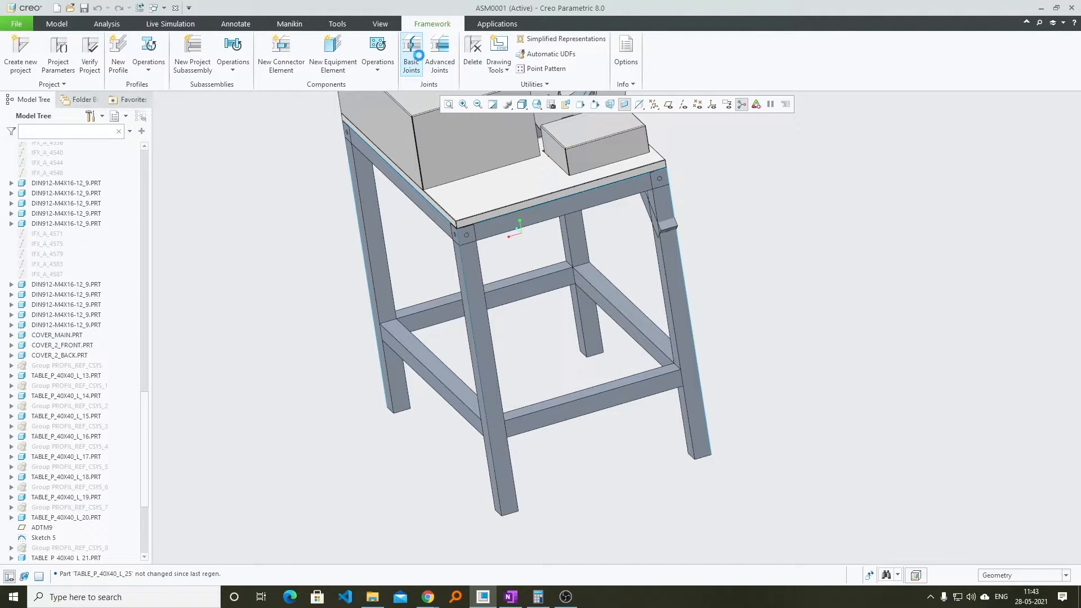
Join the top rail ends with Join both Profile Ends and Join one Profile End to Profile
click(411, 51)
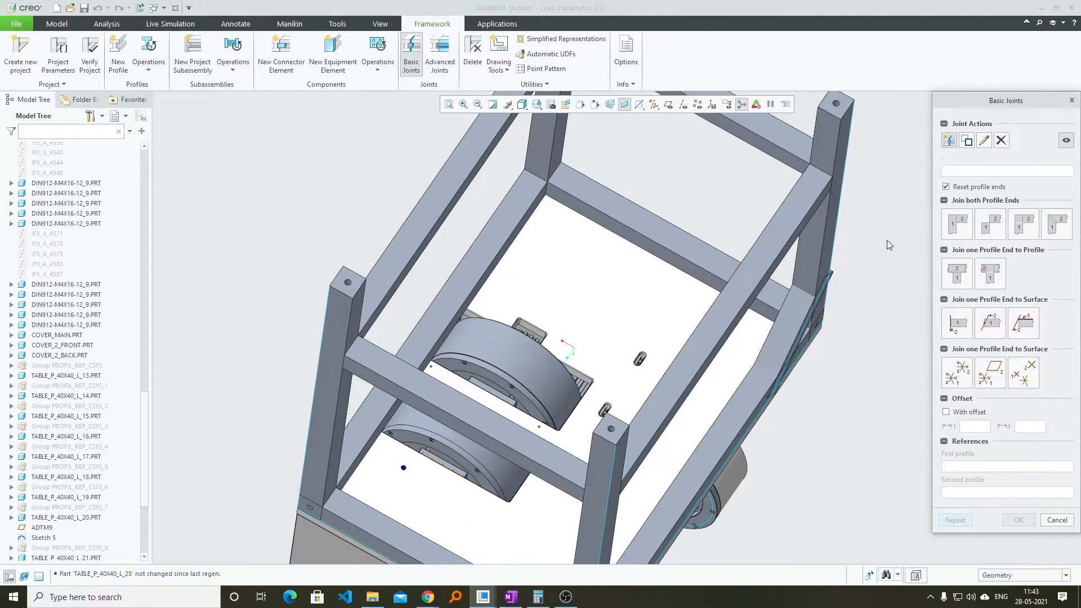
mouse_move(961, 230)
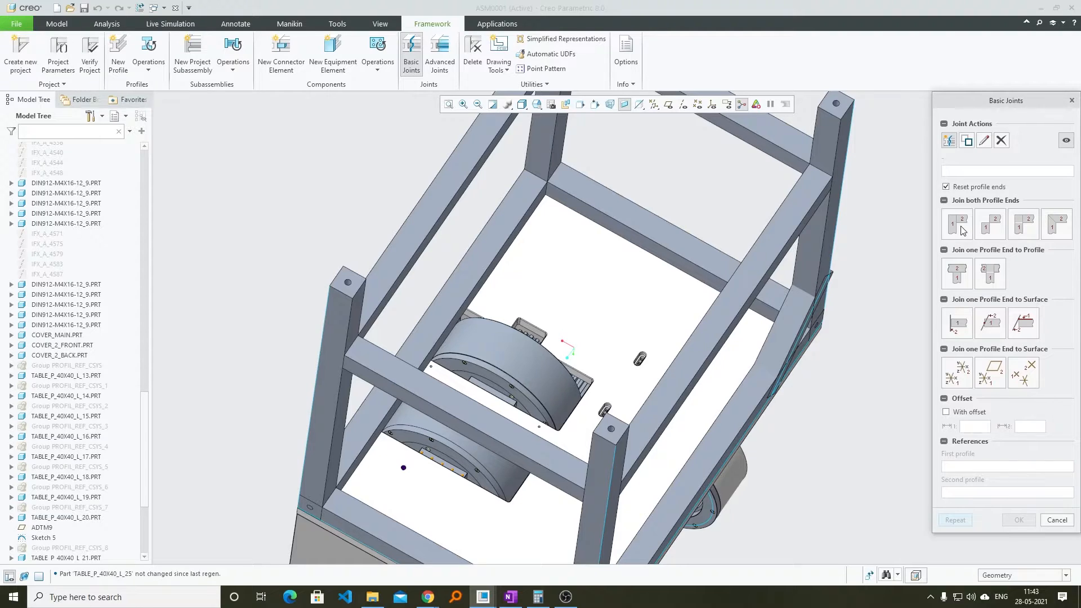
click(572, 176)
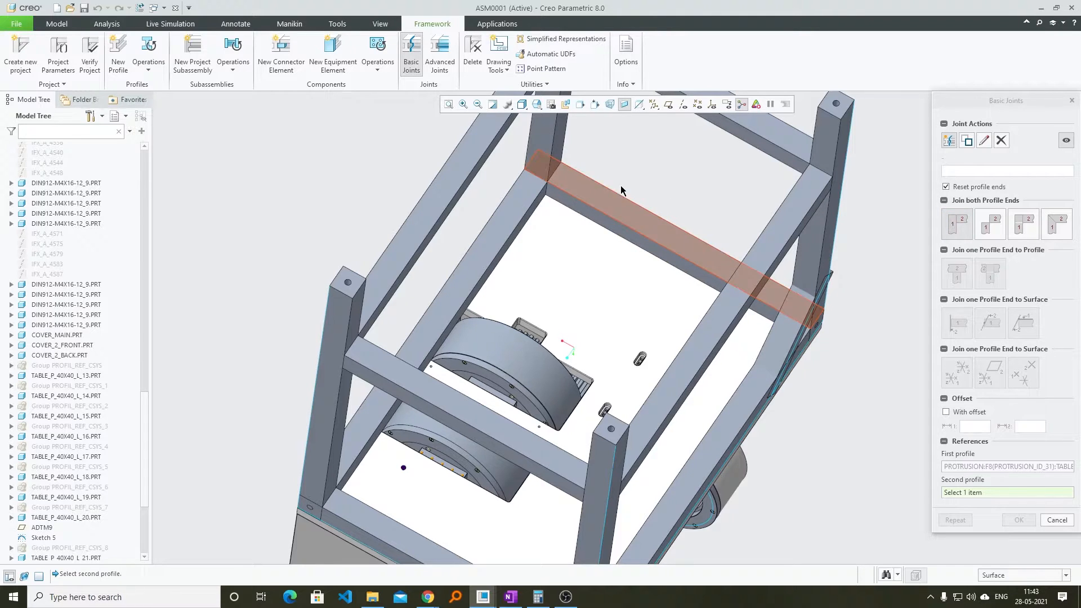
mouse_move(608, 202)
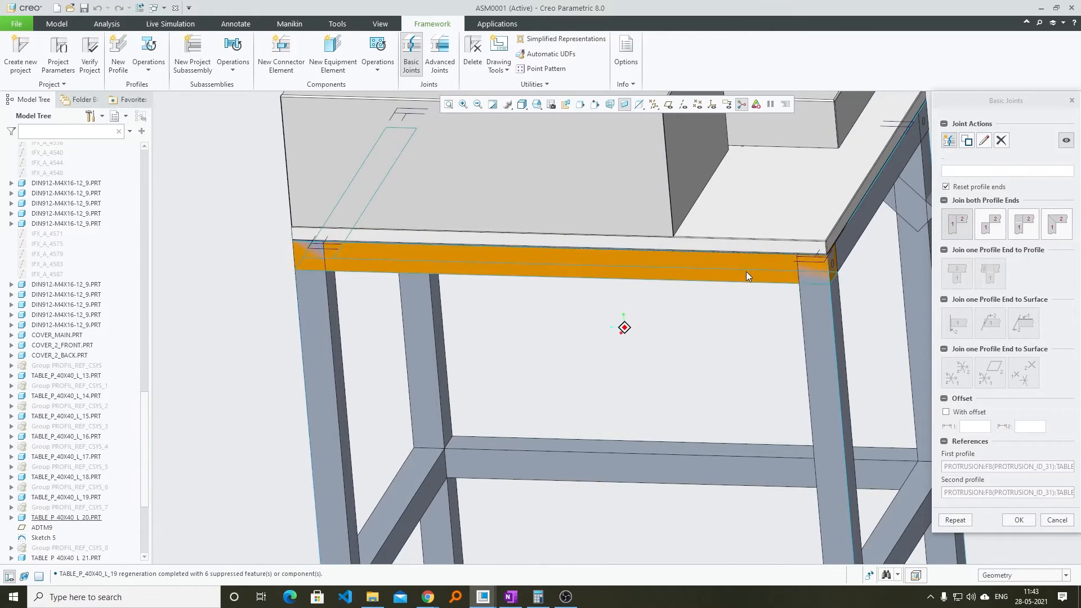
click(1018, 519)
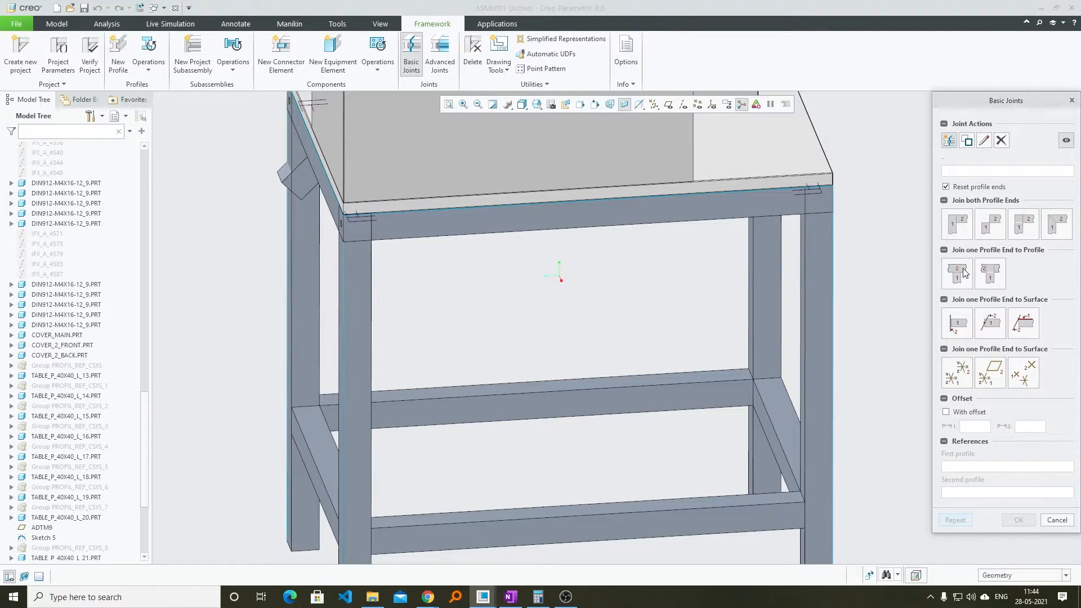
mouse_move(1025, 259)
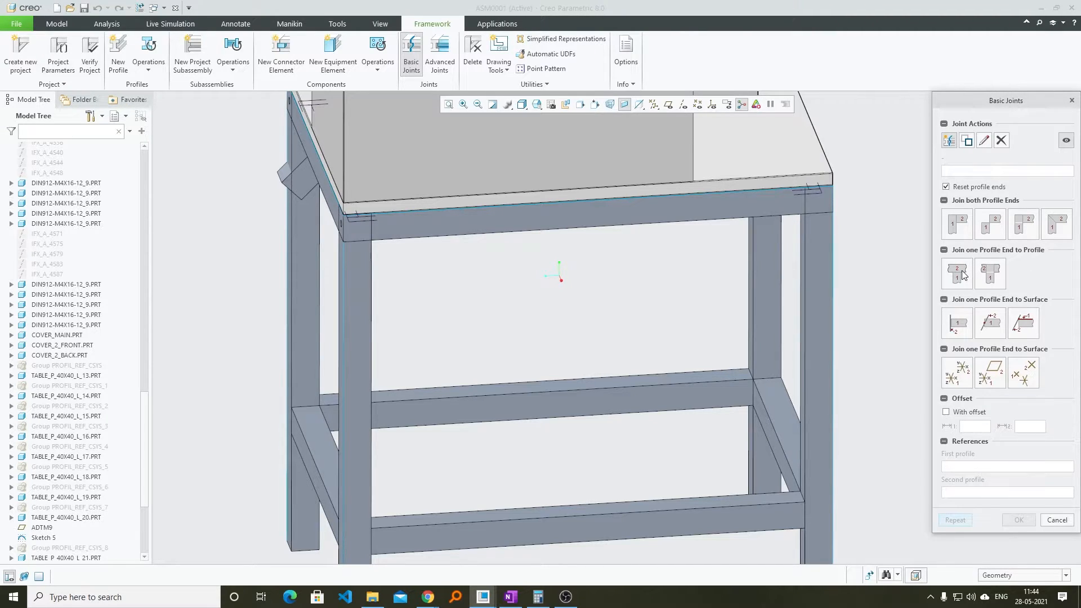
click(956, 273)
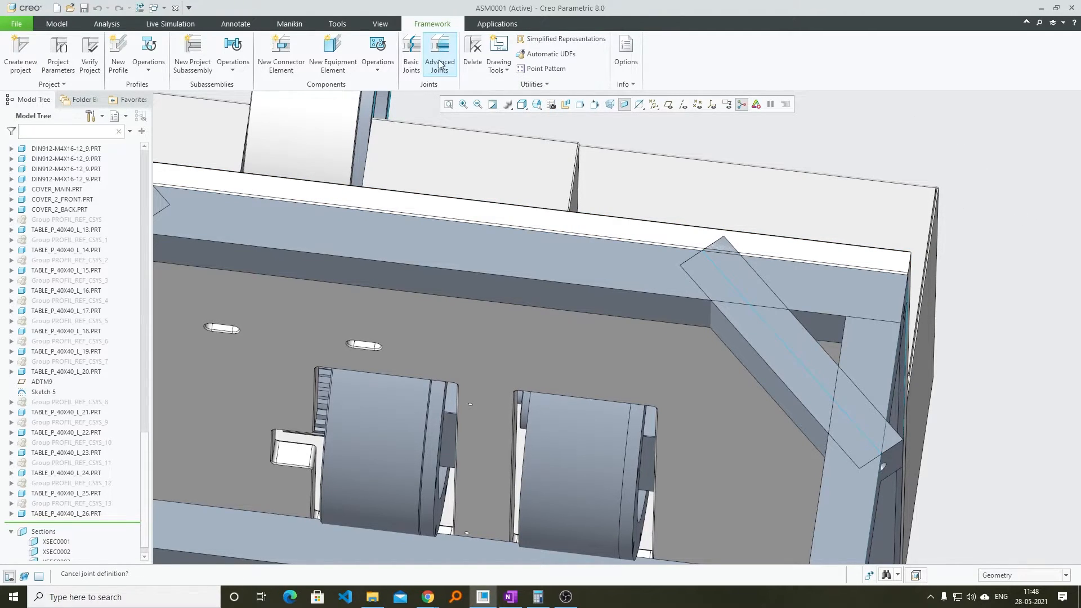
Planar-trim each diagonal rib flush against the legs and top rails
click(439, 54)
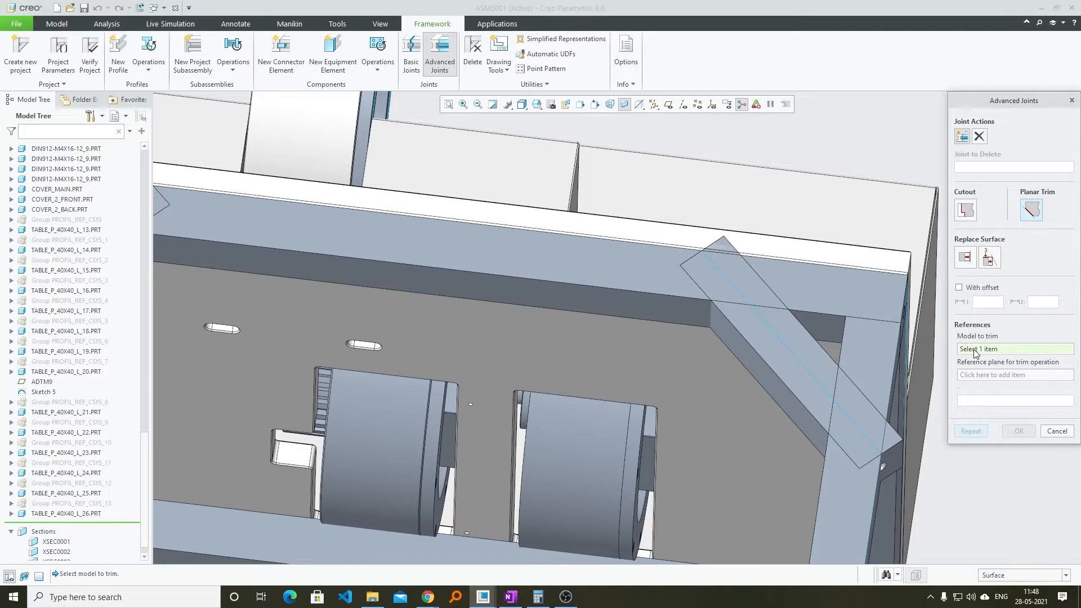
click(771, 331)
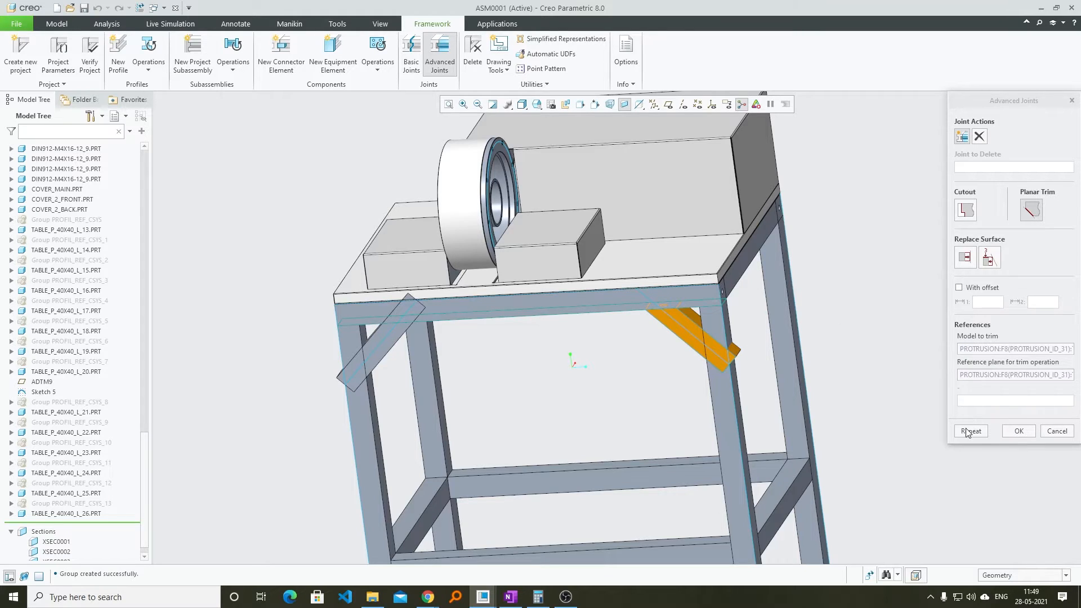
click(1031, 210)
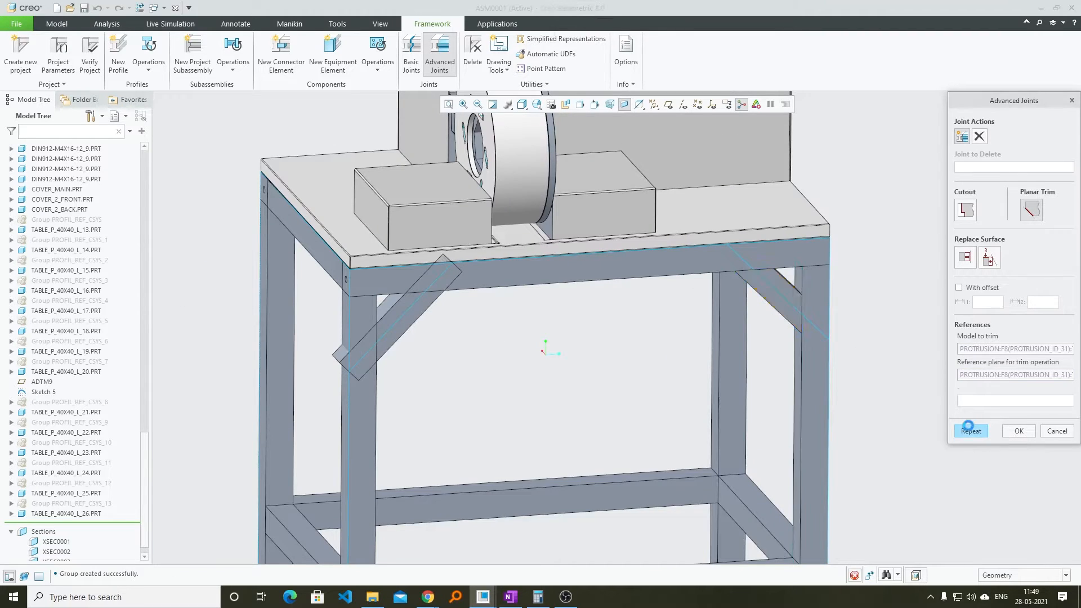
click(970, 430)
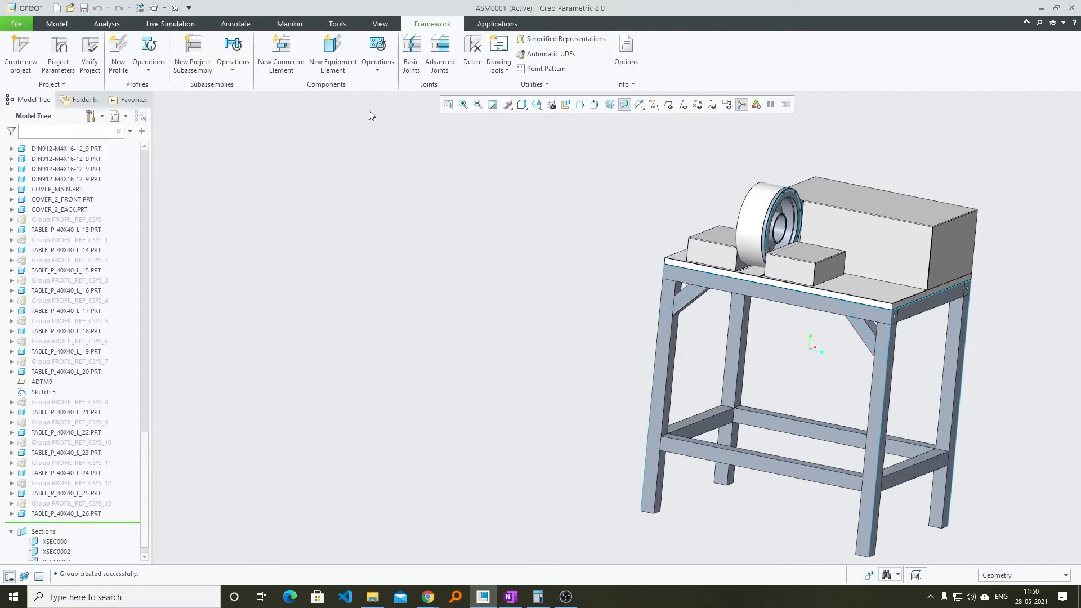
mouse_move(290, 112)
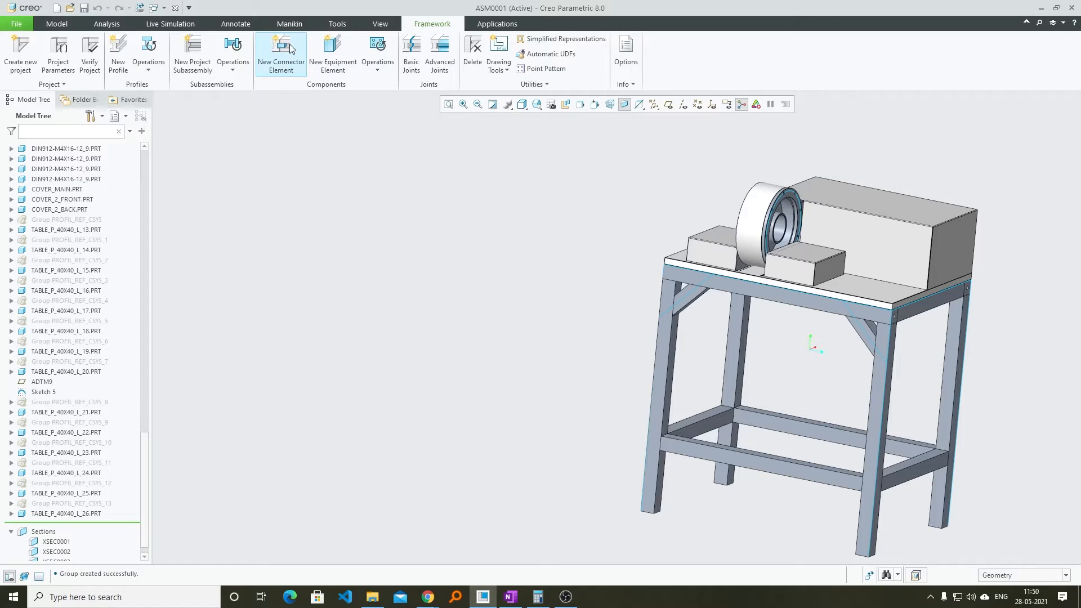
Browse the BOSCH connector sets and open the t-connectors set for placement
click(280, 54)
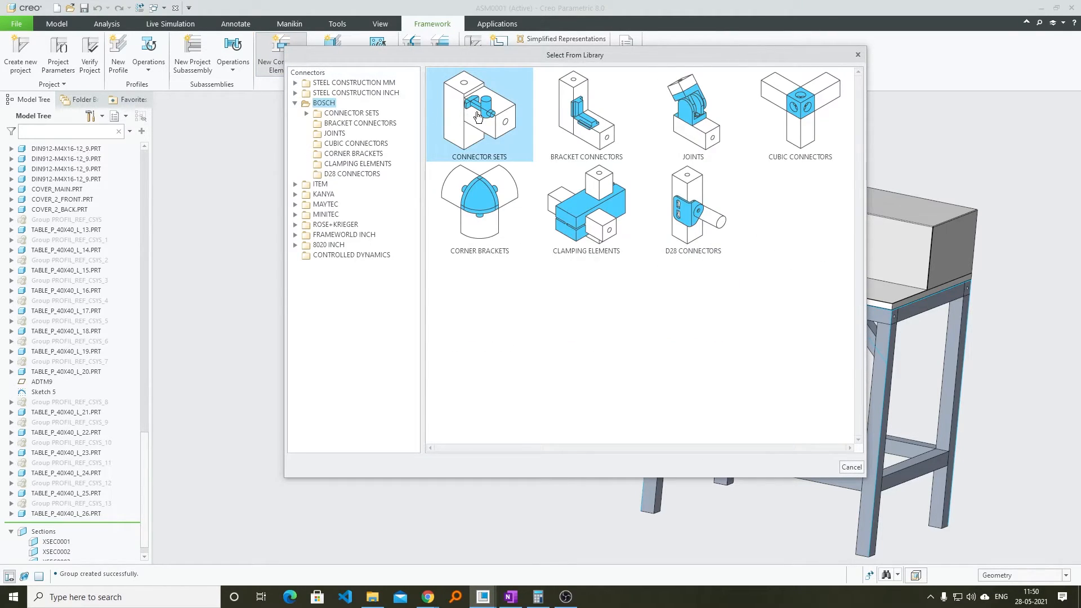
mouse_move(539, 122)
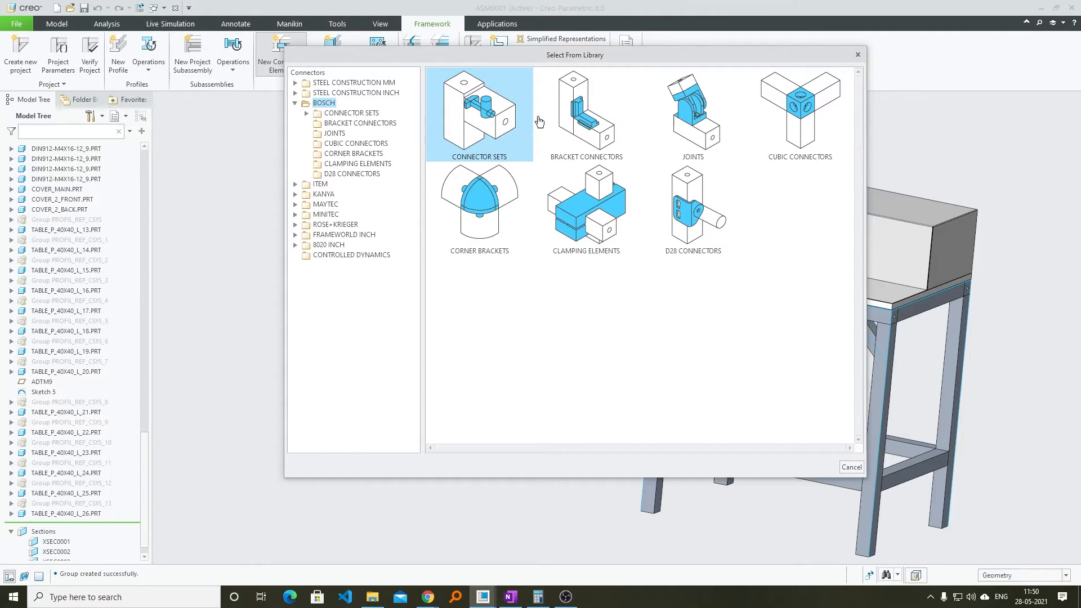
mouse_move(495, 117)
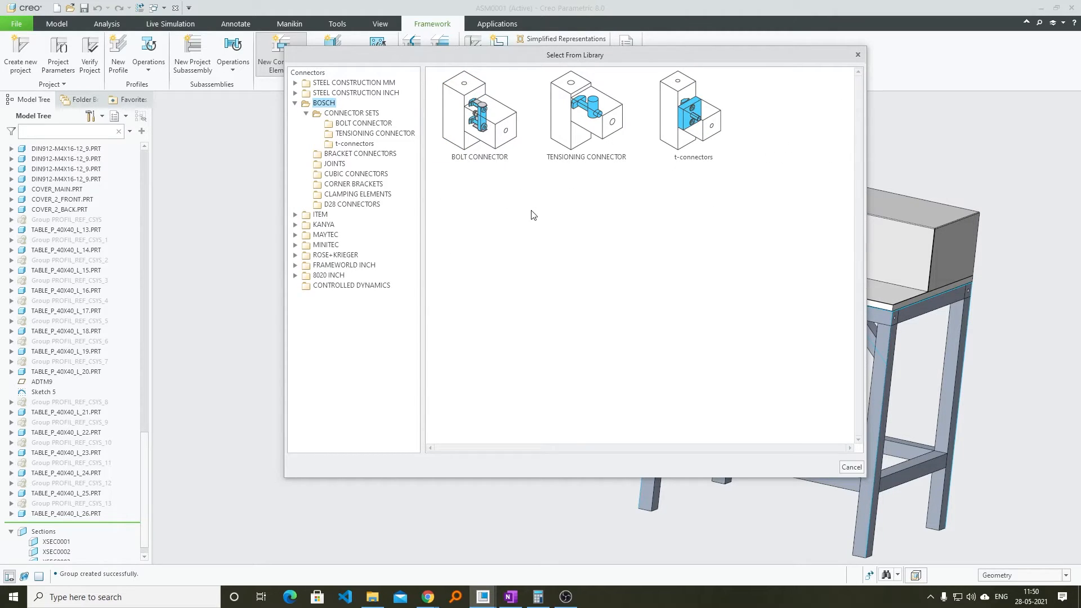
click(586, 114)
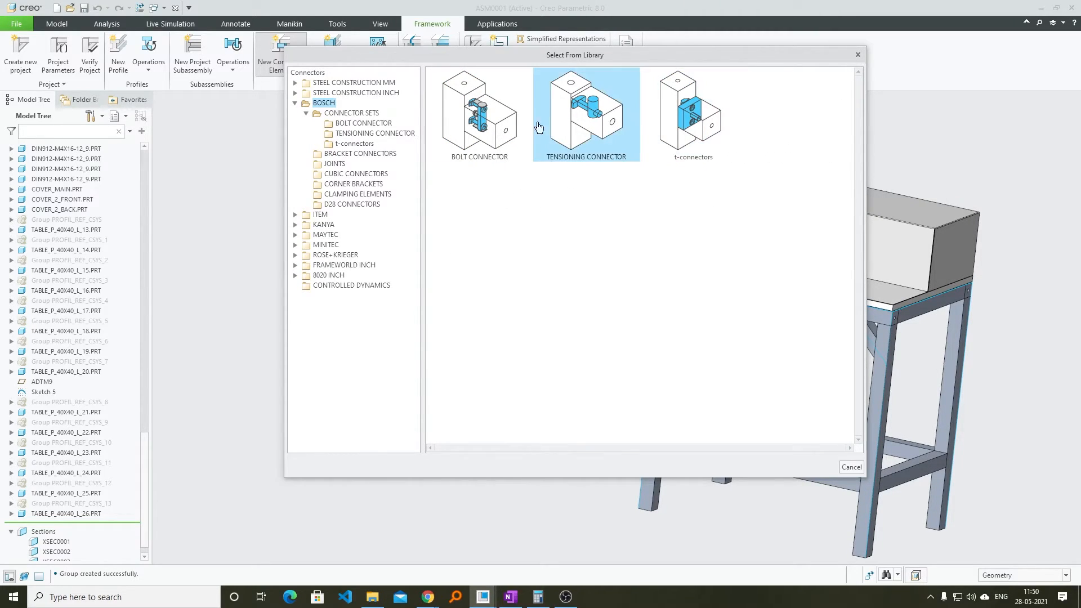
click(478, 114)
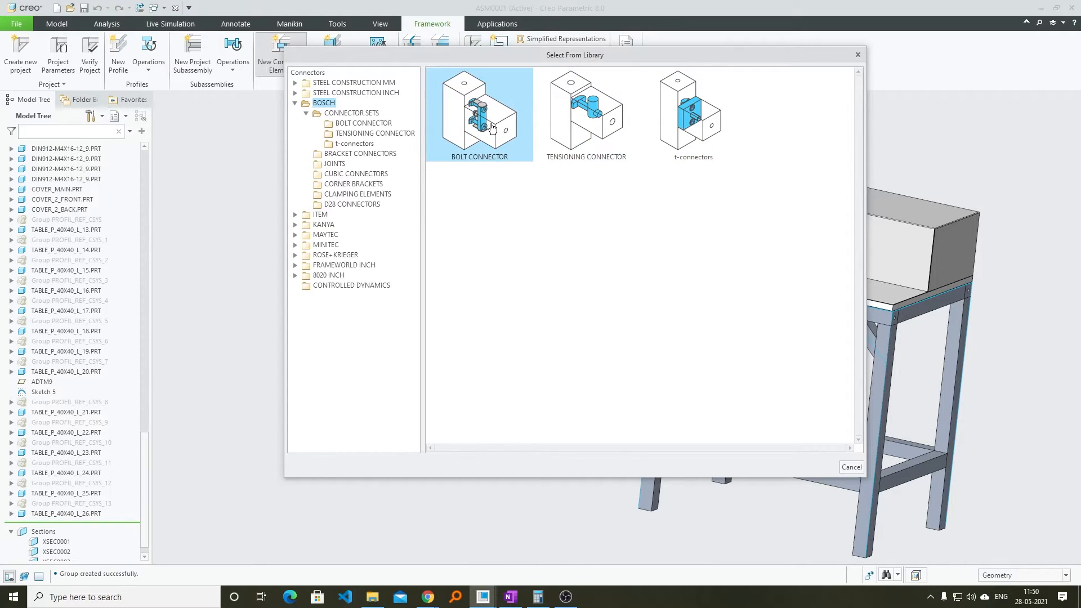
click(691, 113)
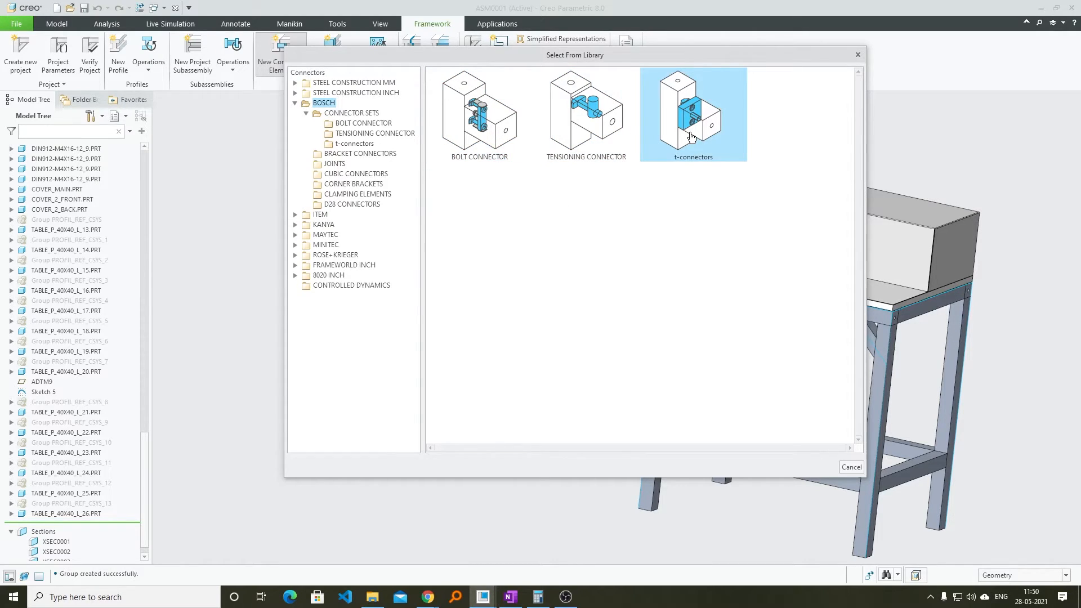
double_click(692, 114)
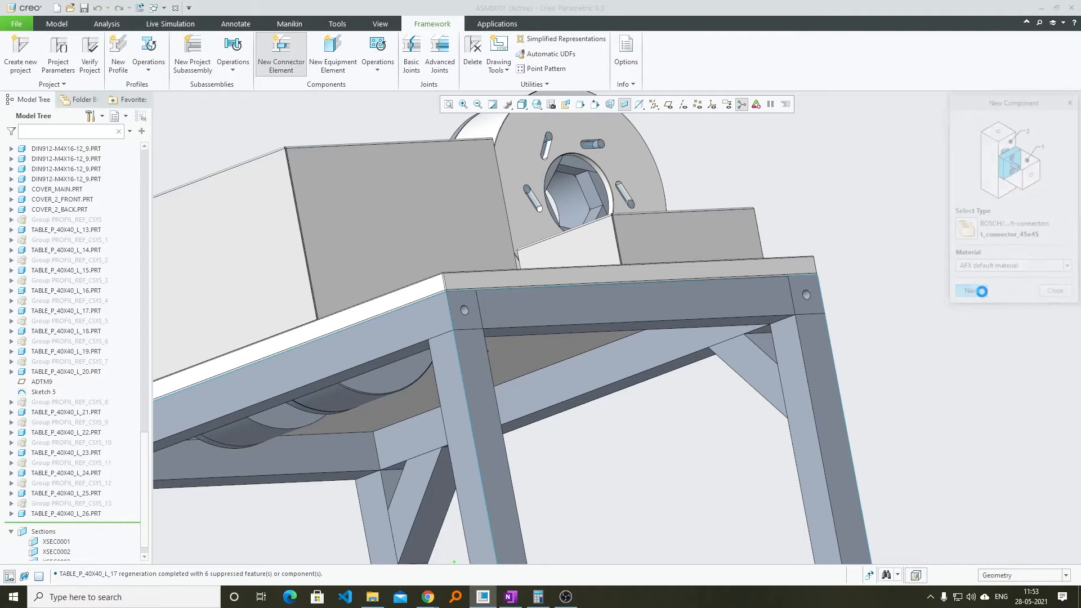
Place the 45x45 t-connector against the front top rail face and confirm its placement
click(970, 290)
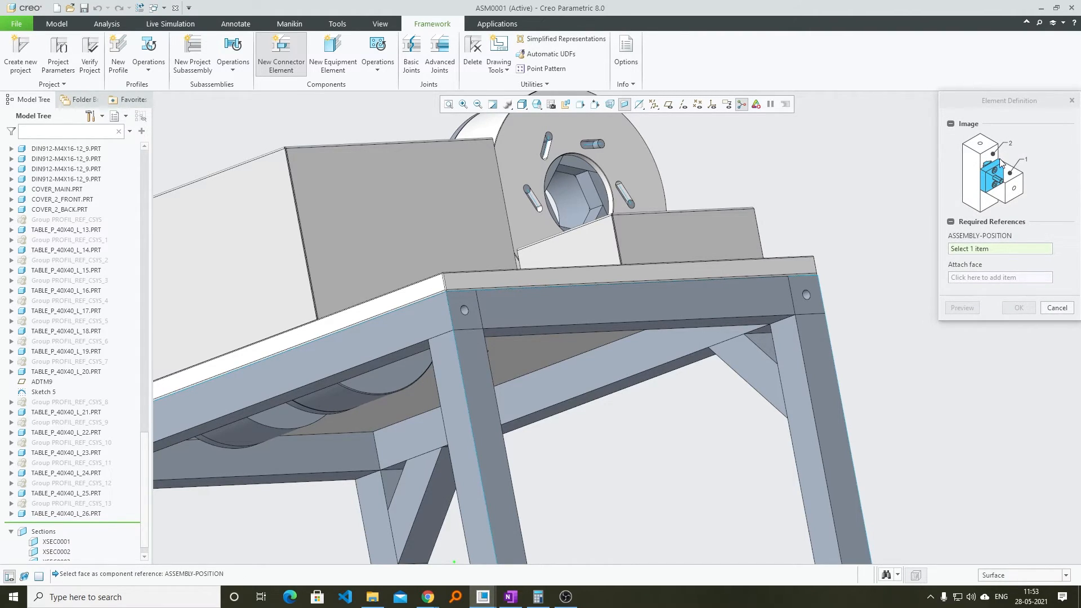
mouse_move(1023, 169)
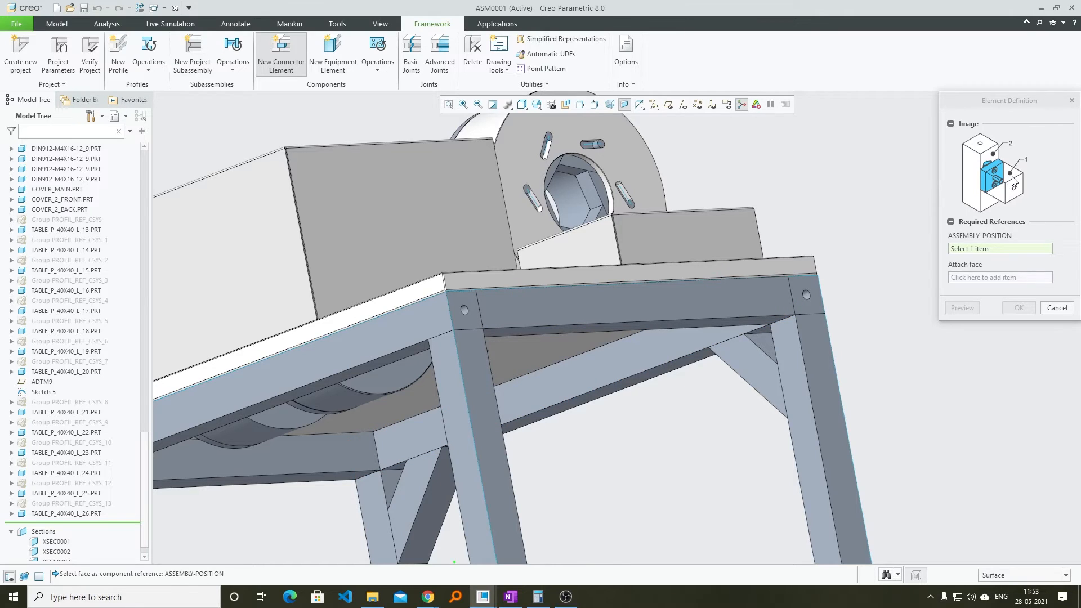
mouse_move(1007, 172)
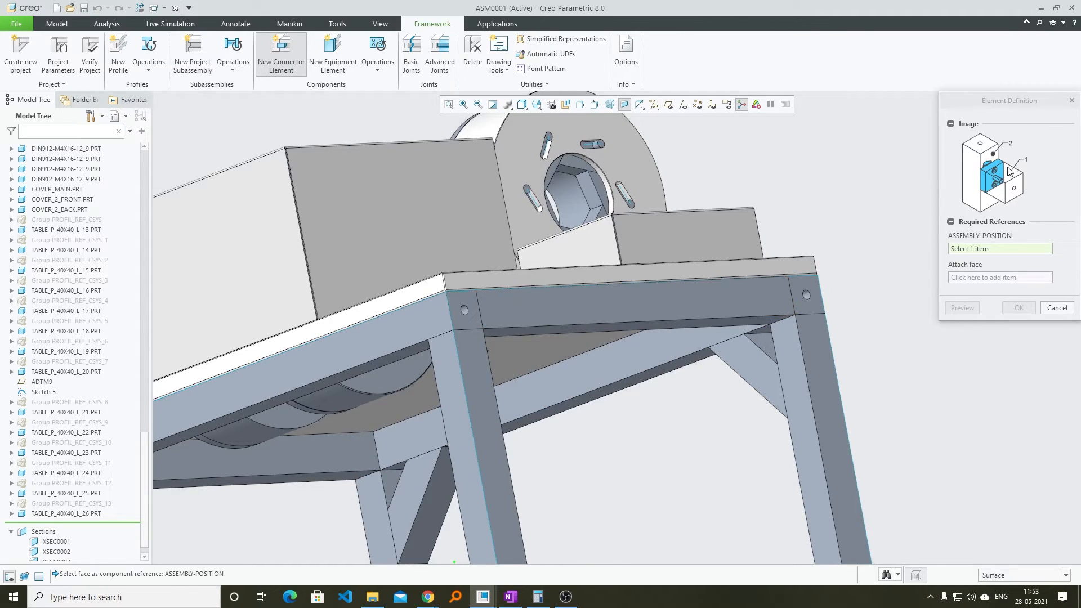
click(627, 300)
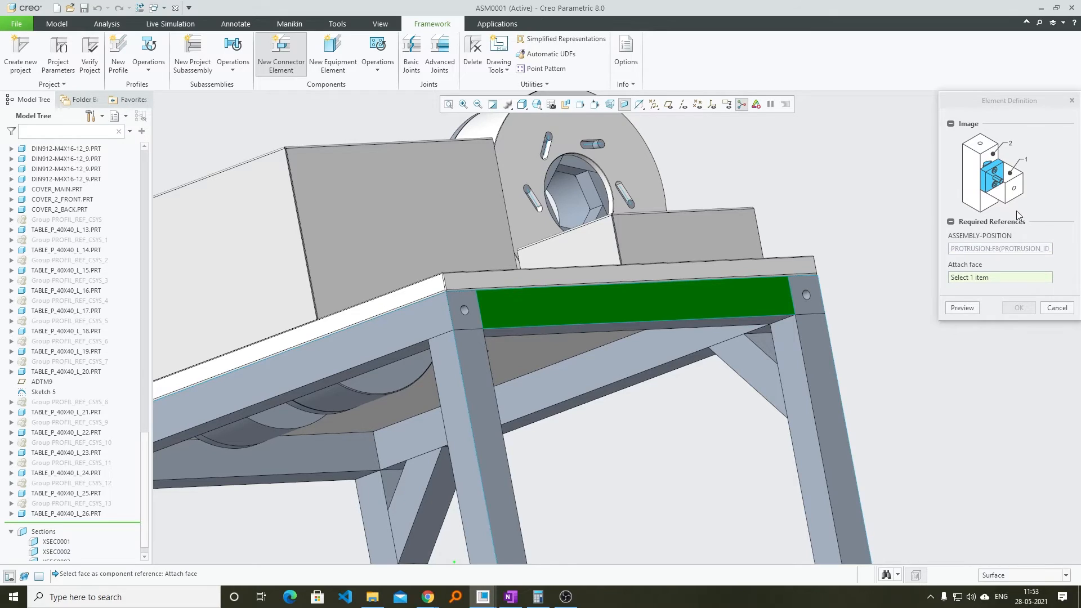
mouse_move(1010, 157)
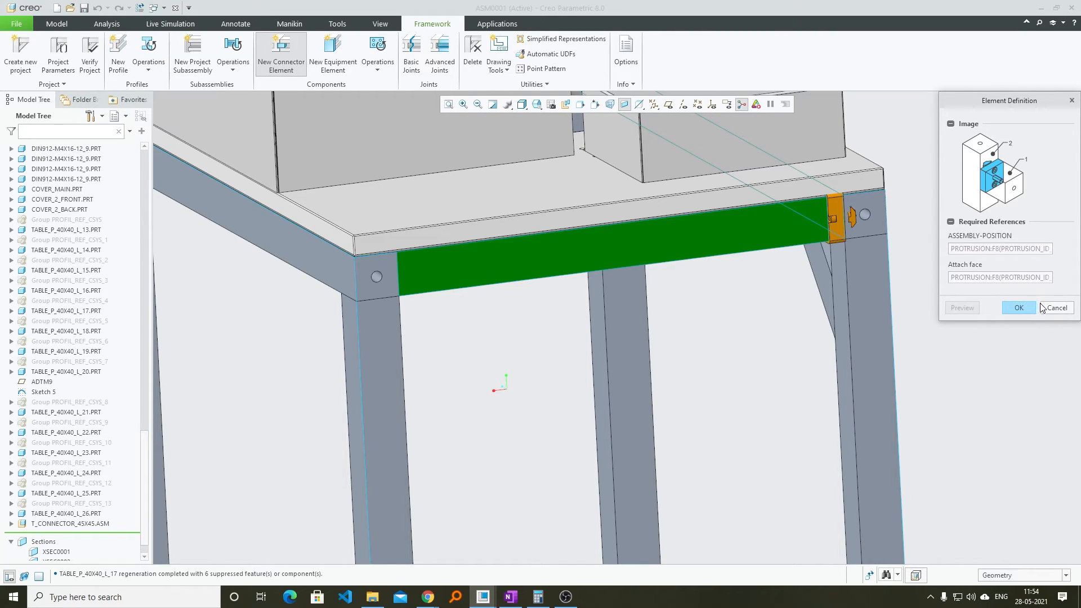
click(1018, 307)
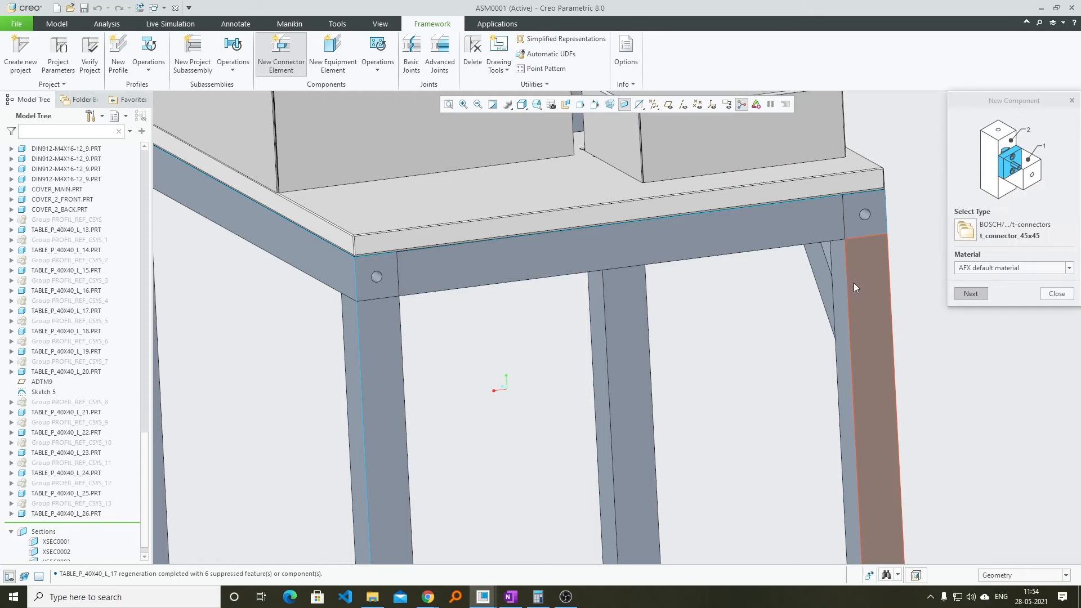